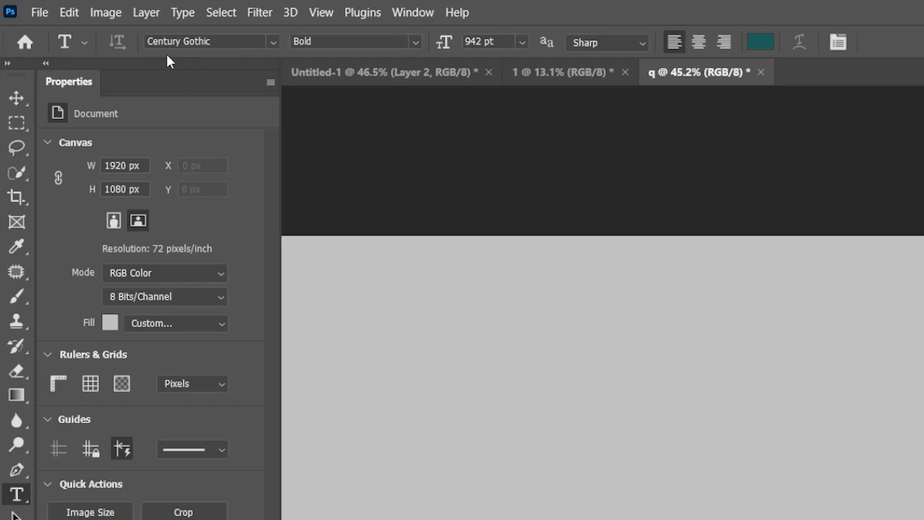
Step: Type a teal Century Gothic Bold 942 pt 'N' and center it on the canvas
left_click(880, 7)
type("N")
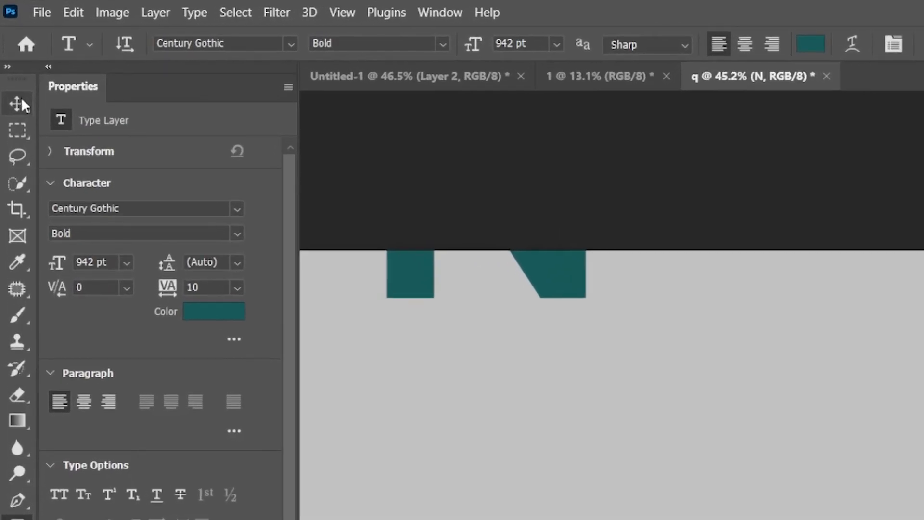
left_click(17, 103)
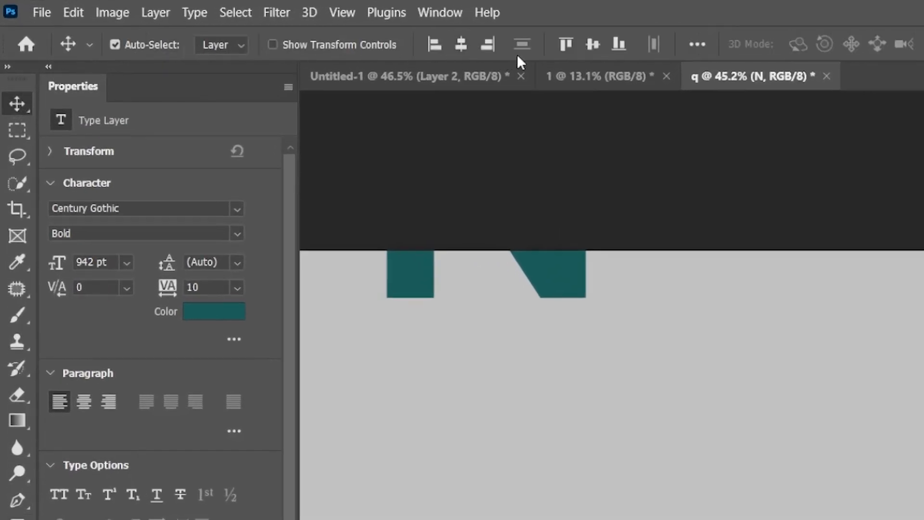
mouse_move(696, 44)
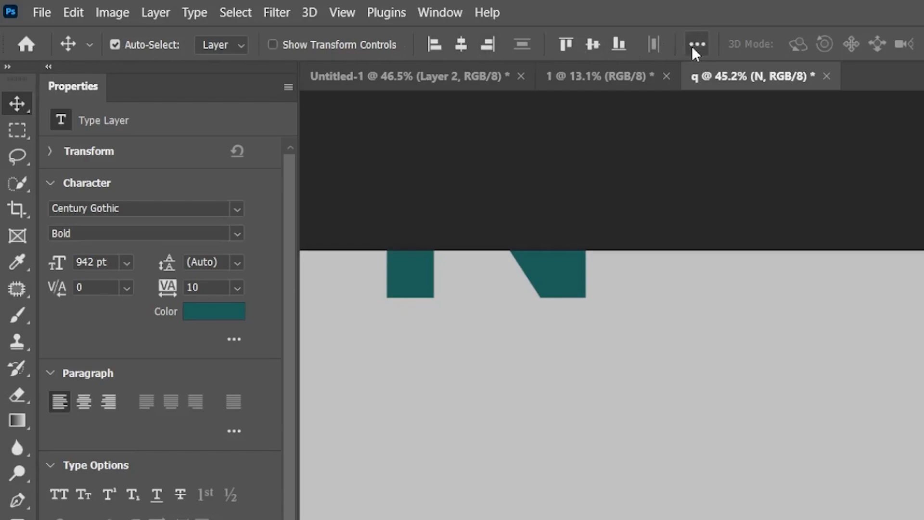
left_click(696, 43)
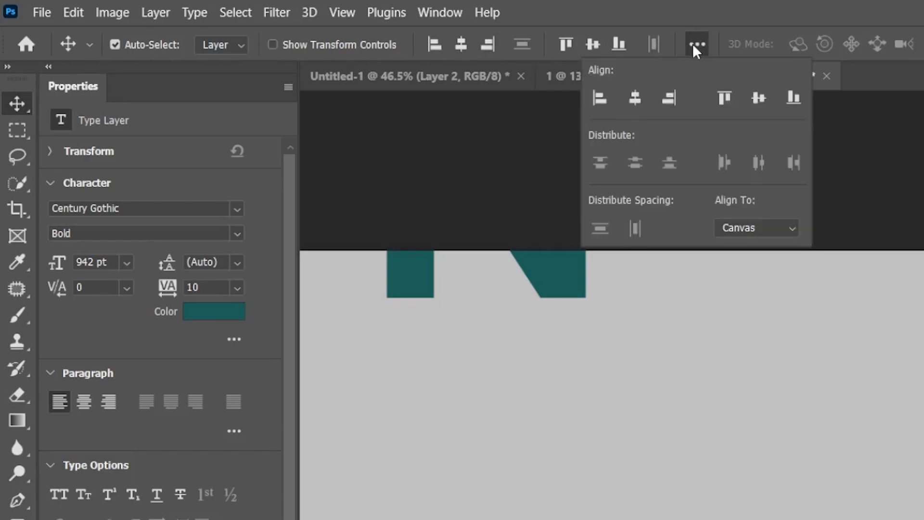
left_click(756, 229)
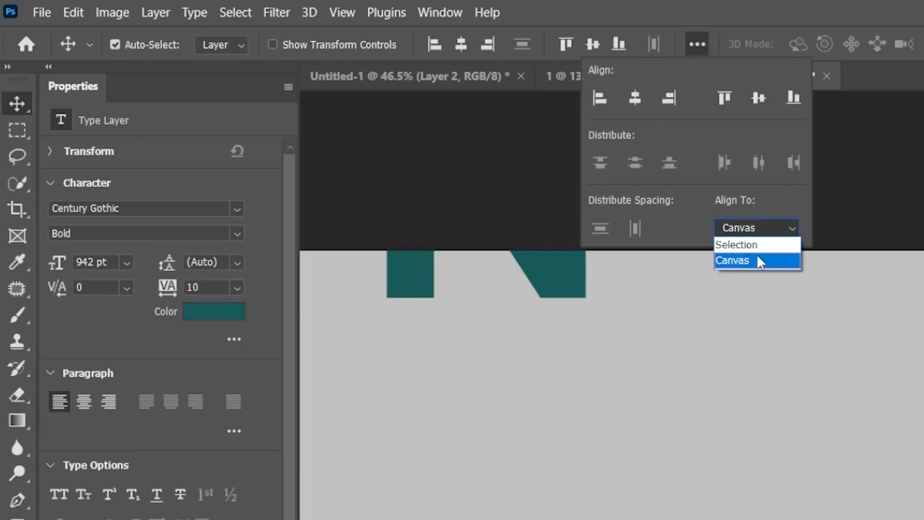
left_click(733, 260)
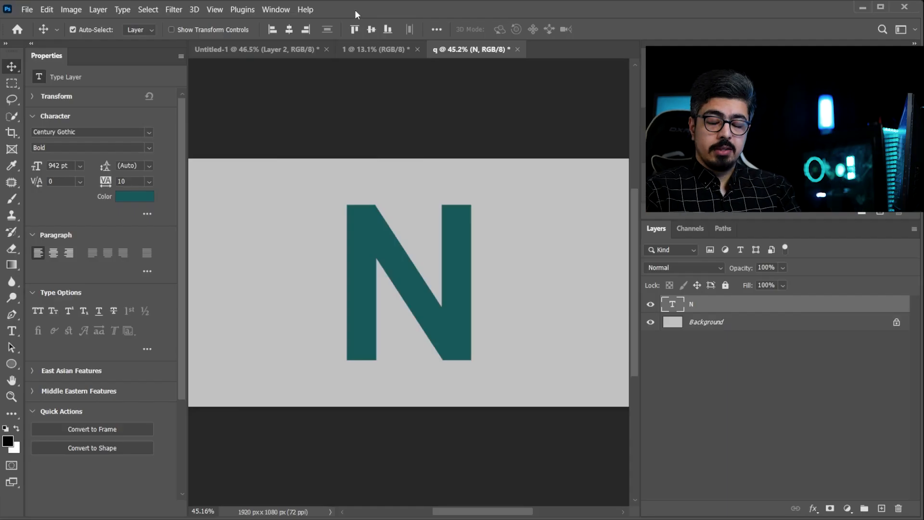
mouse_move(92, 76)
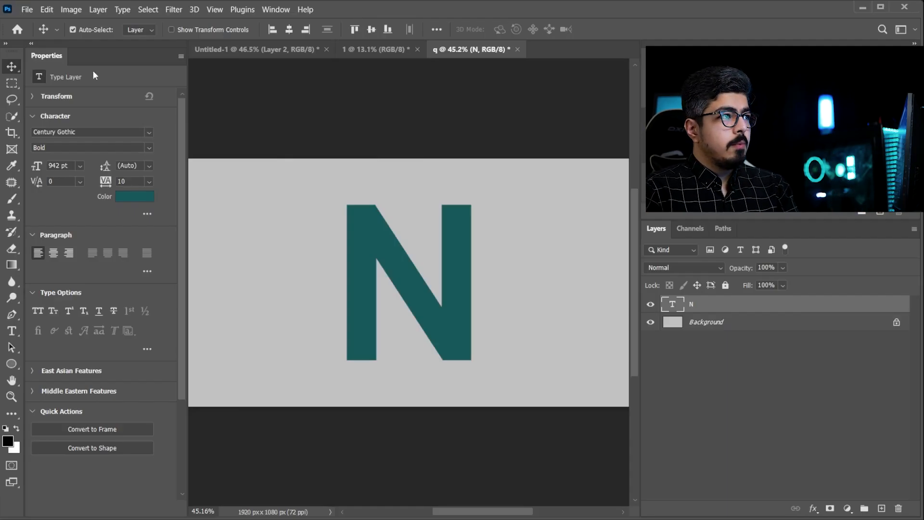
Step: In the portrait document, duplicate Background to Layer 1 and hide the original Background
left_click(374, 49)
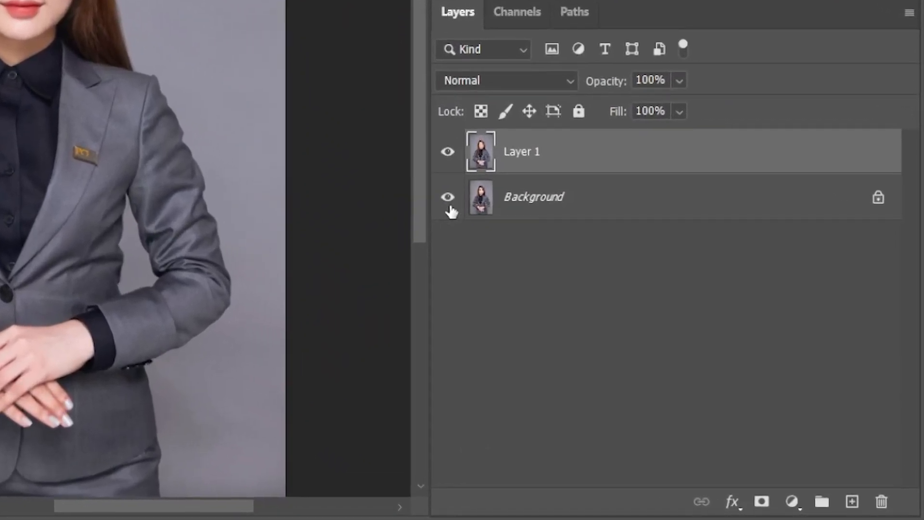
left_click(447, 197)
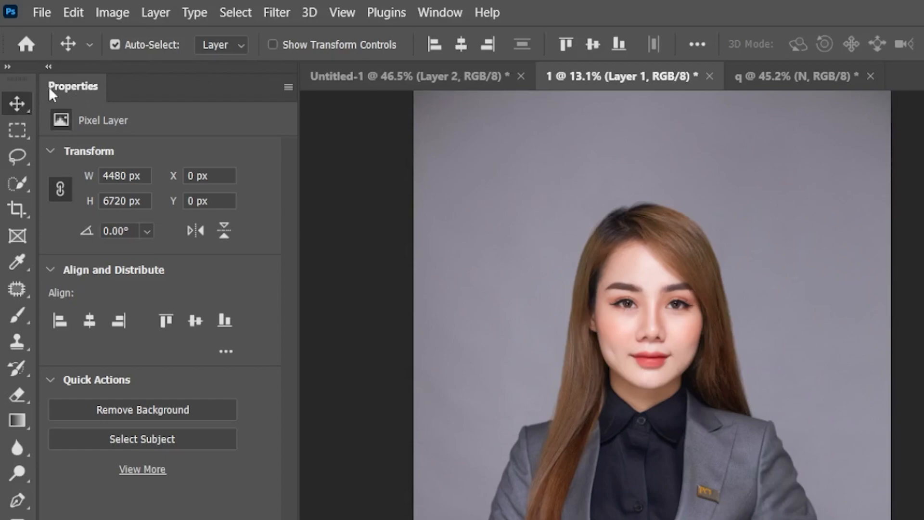
mouse_move(311, 345)
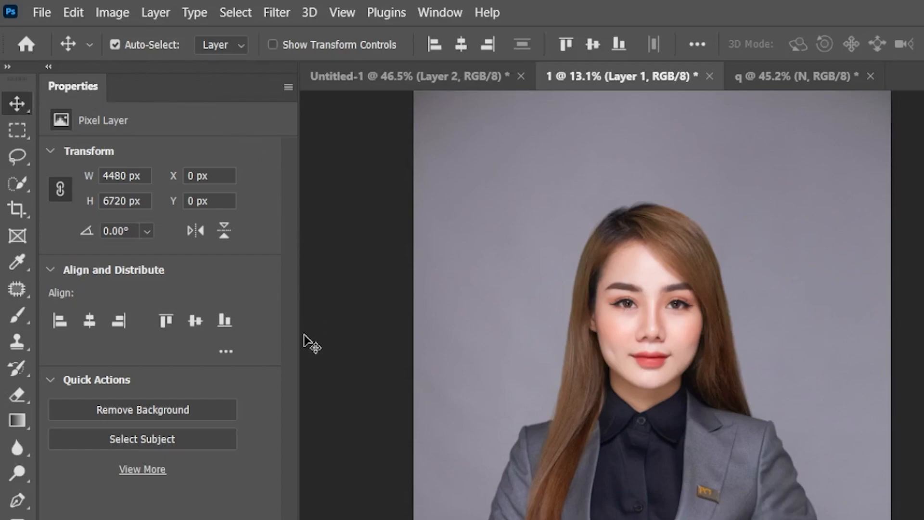
mouse_move(124, 393)
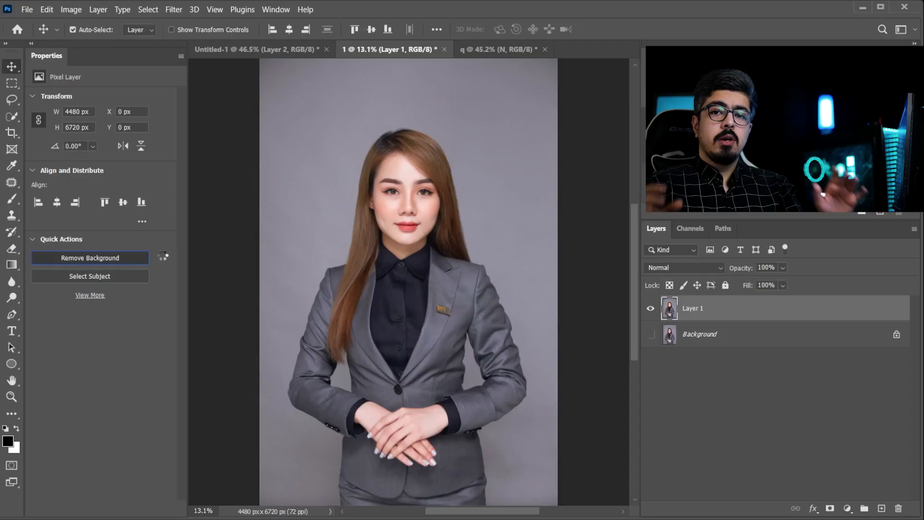
left_click(89, 257)
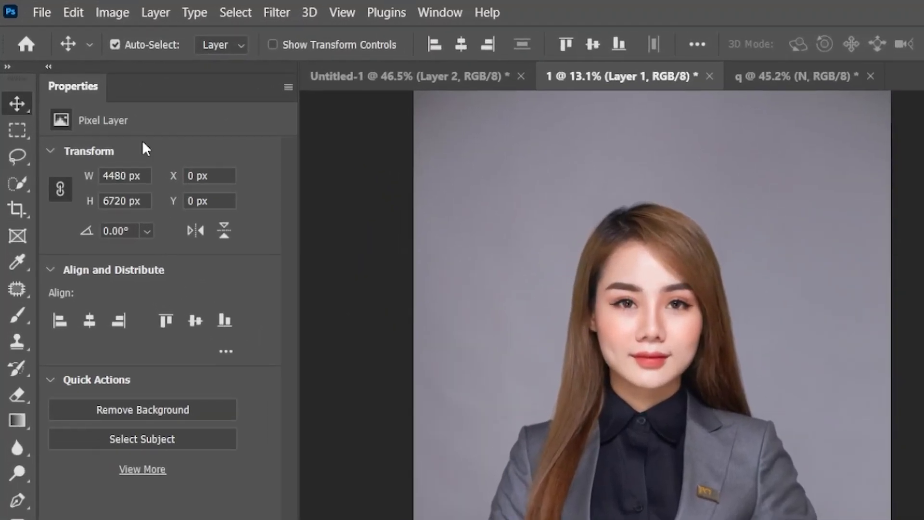
Step: Select the woman with Select Subject and add a layer mask to hide the backdrop
left_click(18, 183)
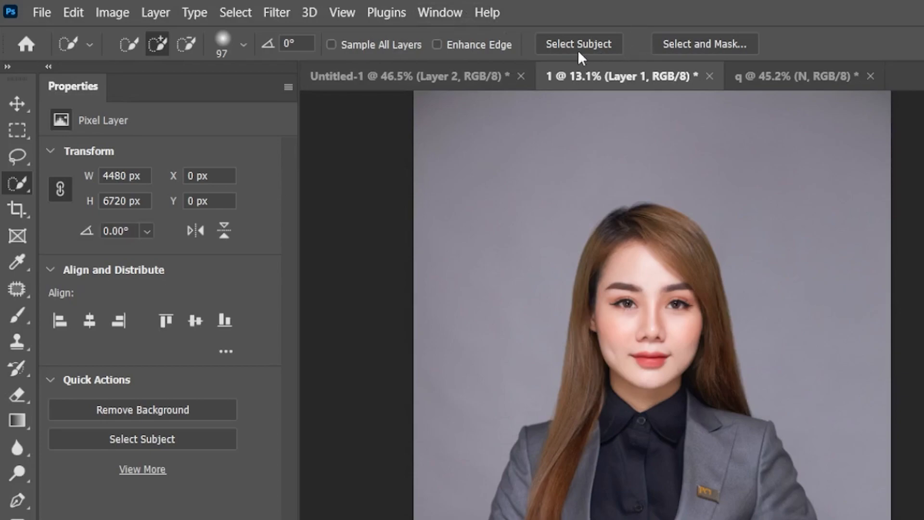
mouse_move(570, 73)
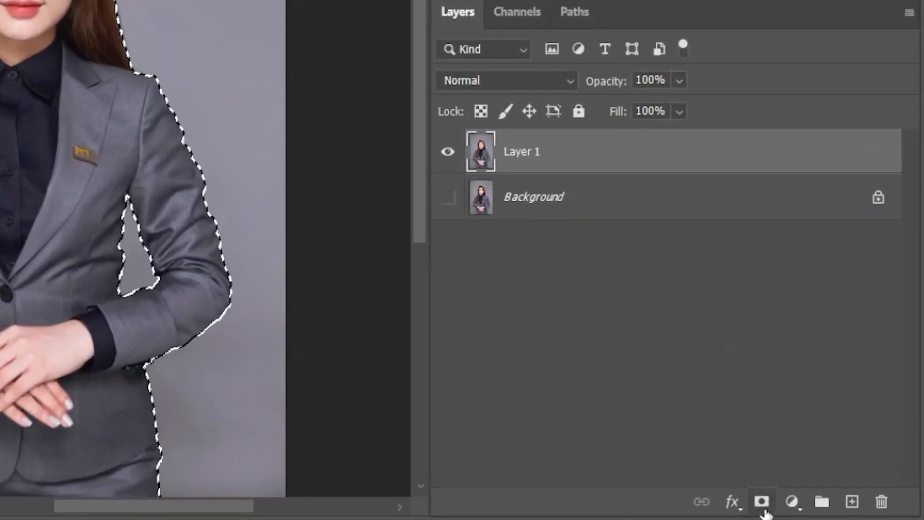
left_click(763, 502)
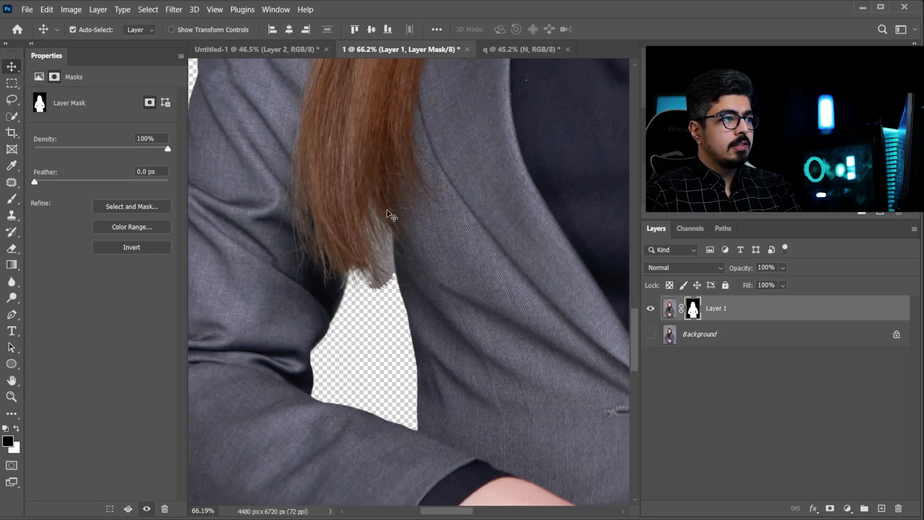
mouse_move(395, 298)
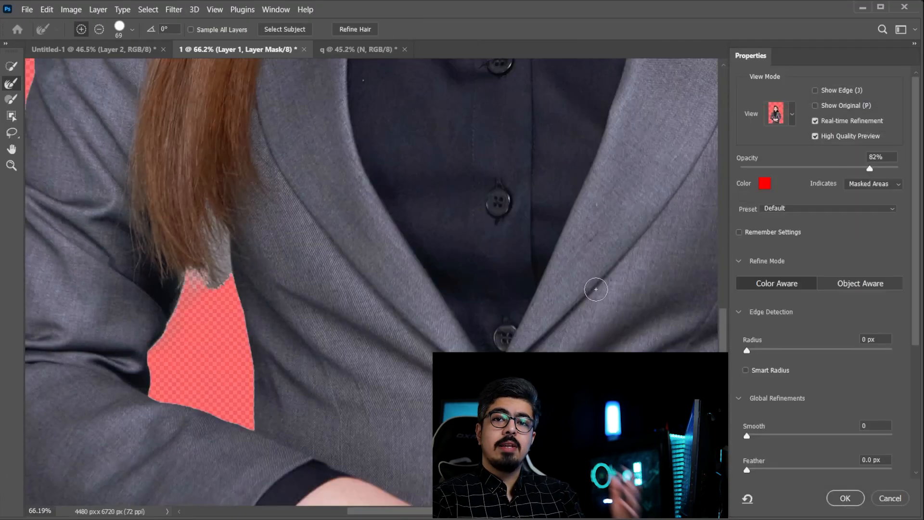
mouse_move(475, 245)
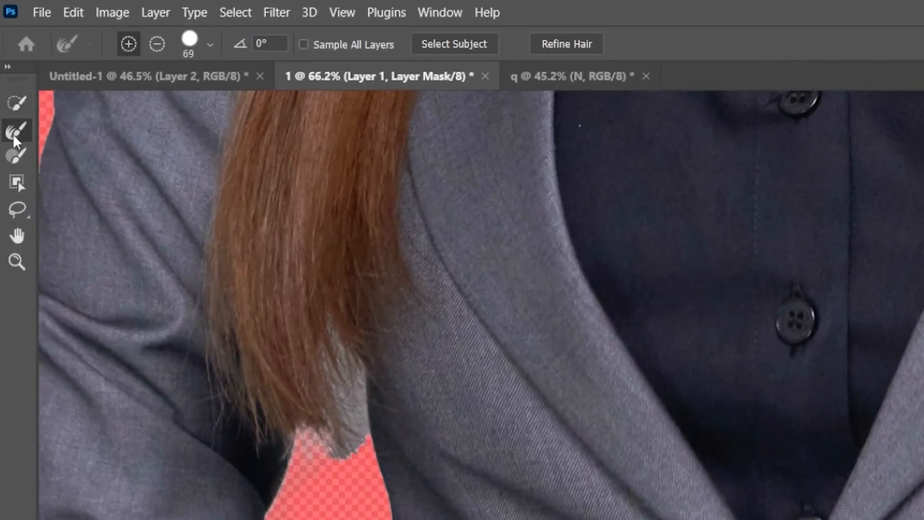
mouse_move(29, 135)
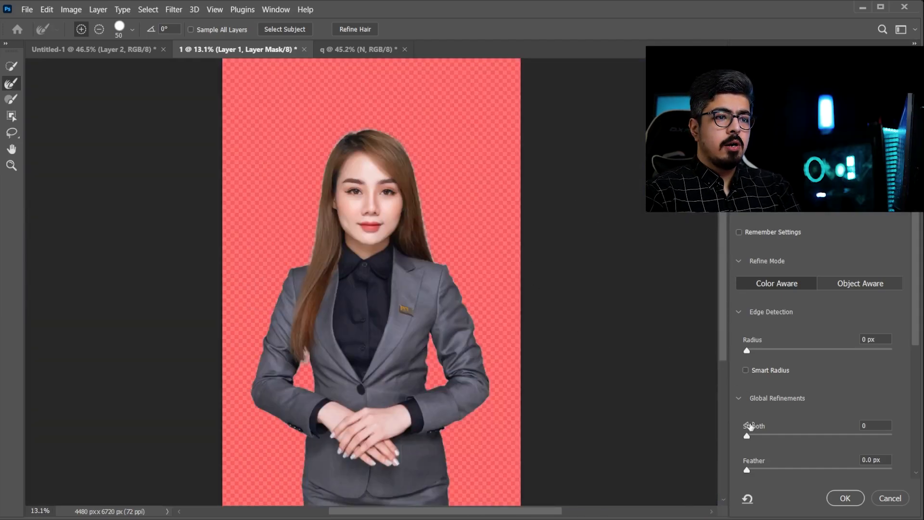
Step: Refine the hair edges in Select and Mask and apply with OK
left_click(845, 498)
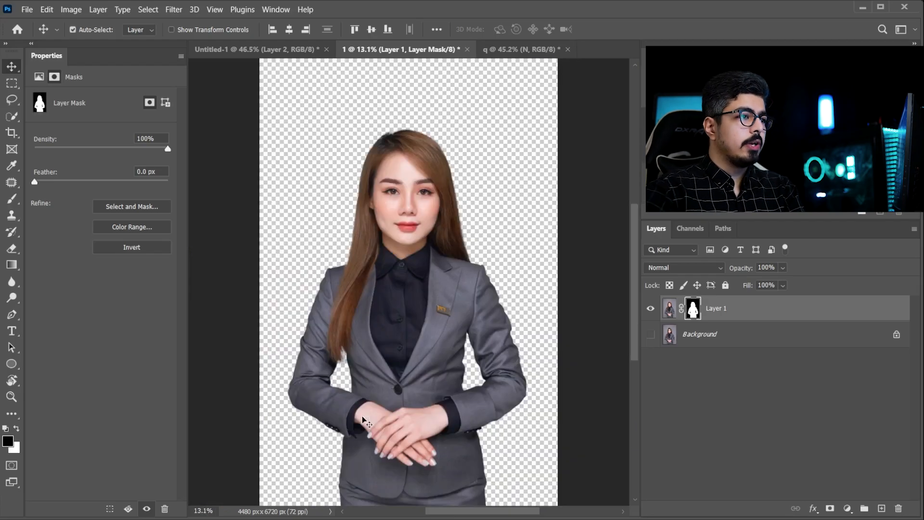
mouse_move(718, 300)
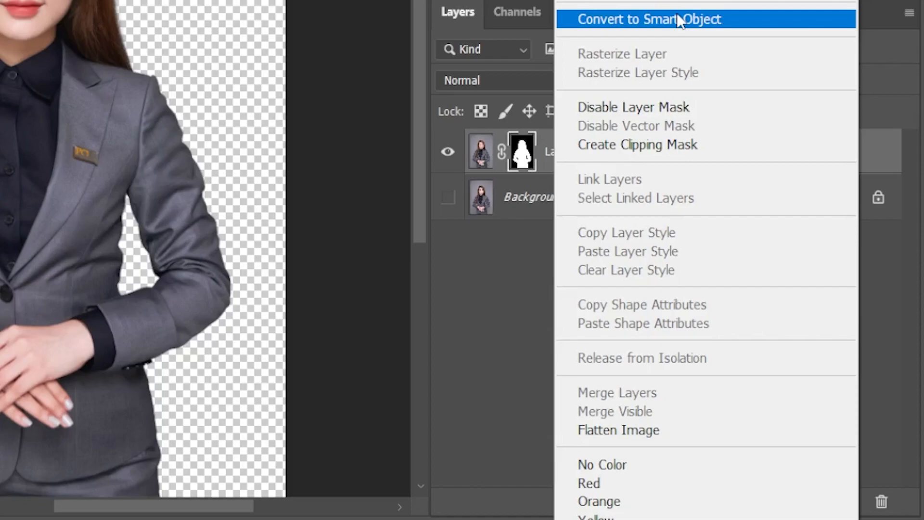
Step: Convert Layer 1 to a Smart Object, move it into the q document, and scale it over the N
left_click(648, 18)
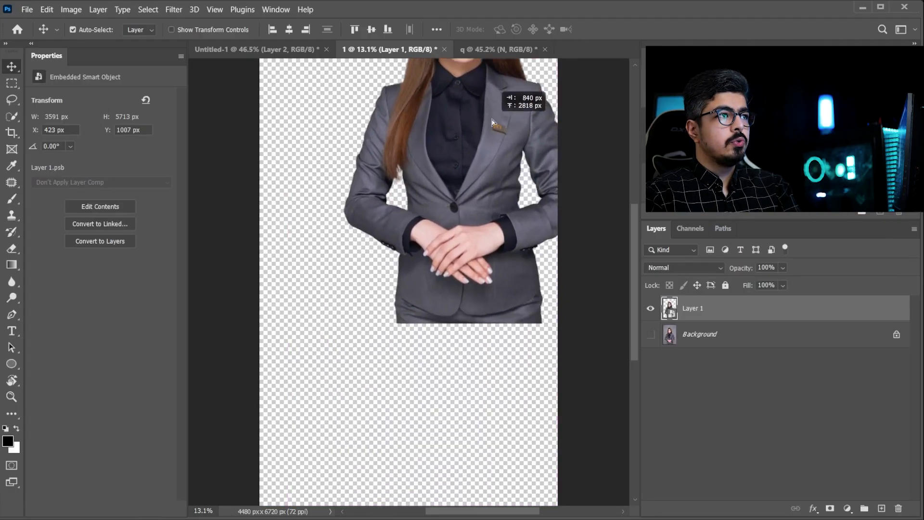
left_click(498, 49)
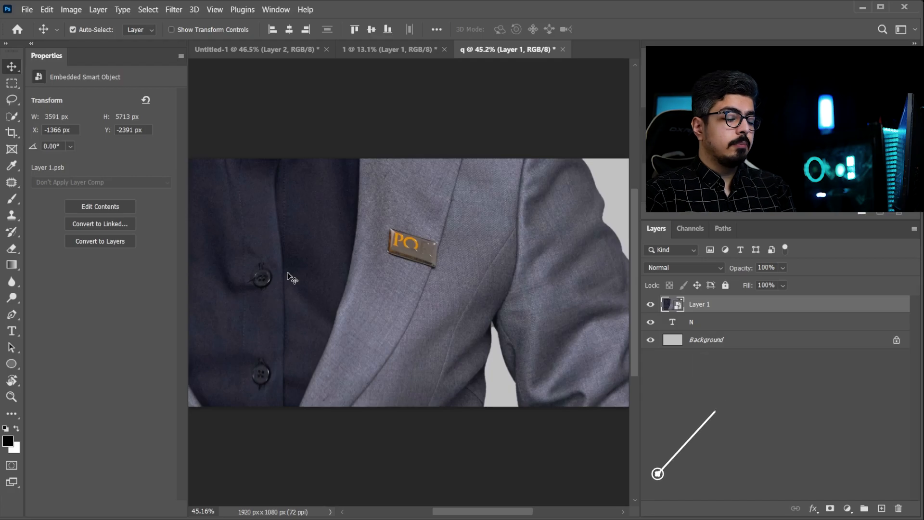
key("ctrl+t")
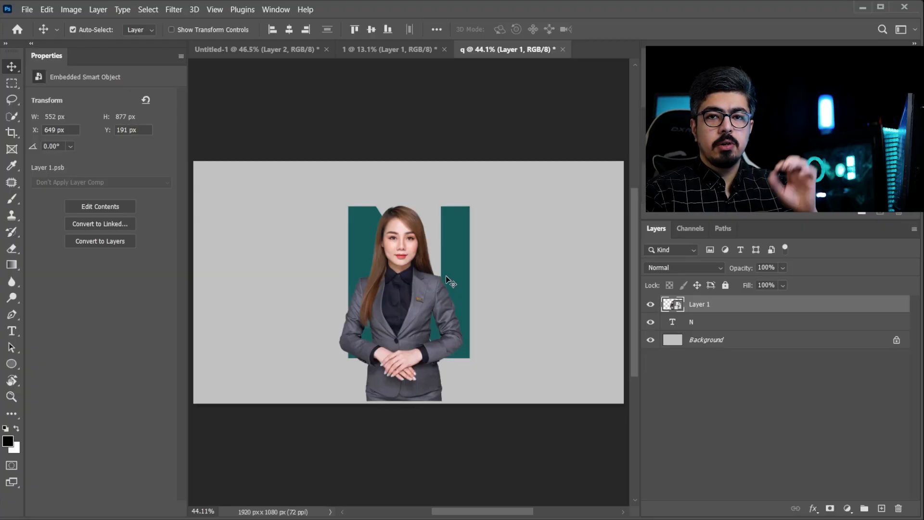
mouse_move(538, 236)
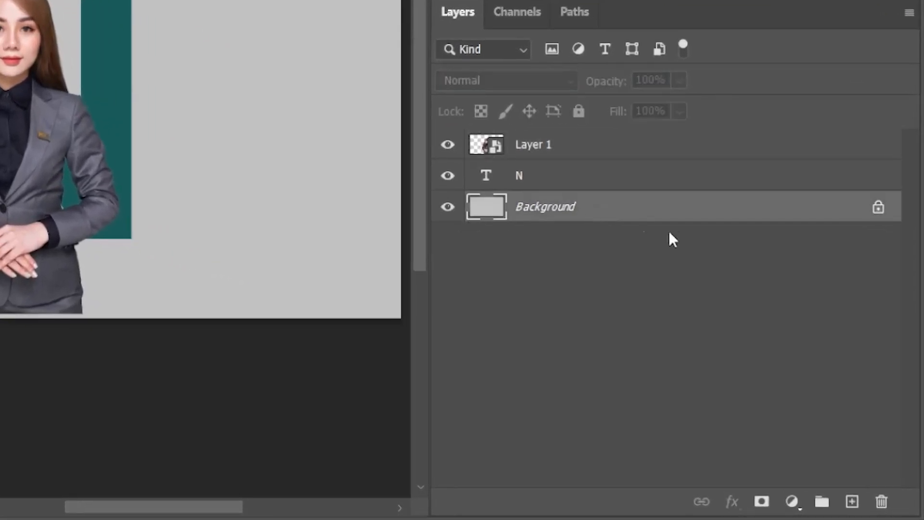
mouse_move(797, 447)
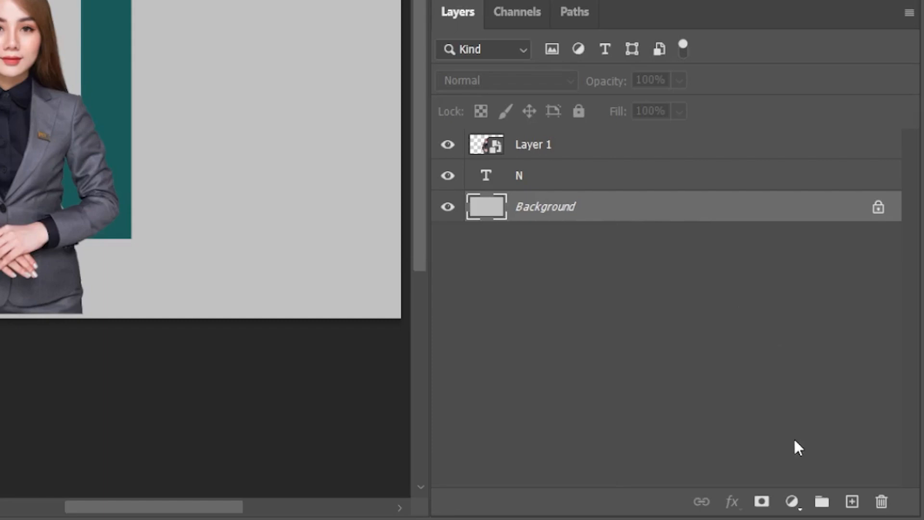
Step: Add a Solid Color fill layer with color #114040 above the Background
left_click(793, 502)
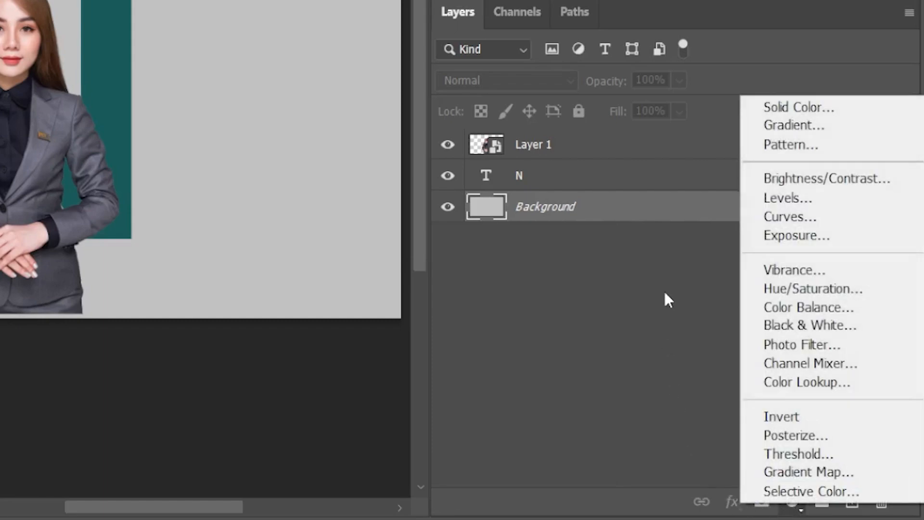
left_click(799, 108)
type("114040")
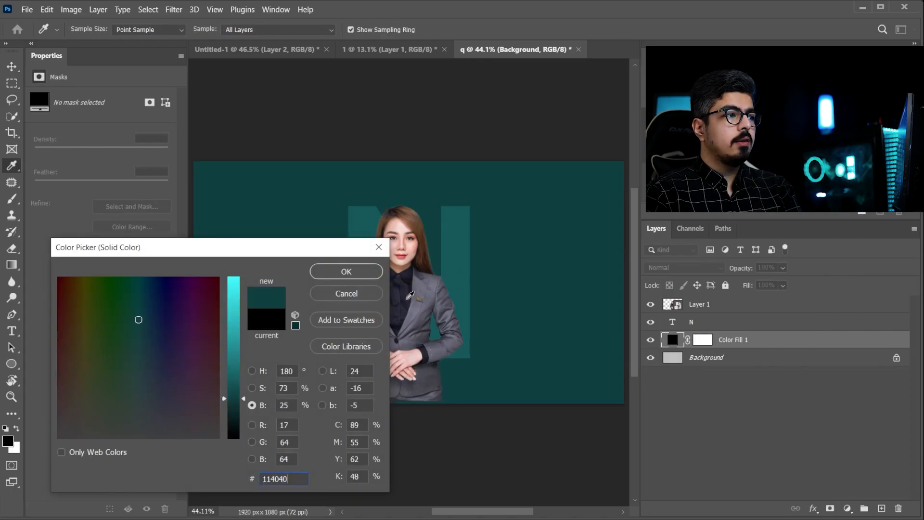
left_click(347, 271)
type("Subject")
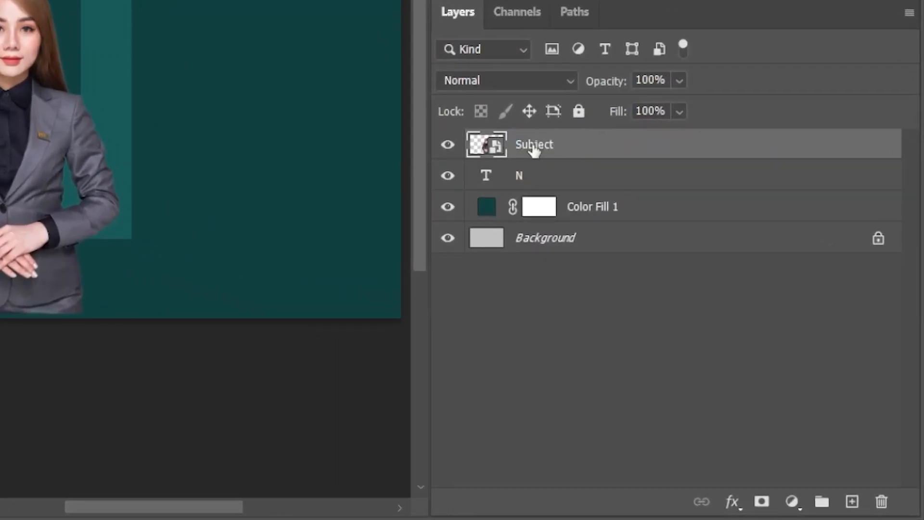
mouse_move(533, 144)
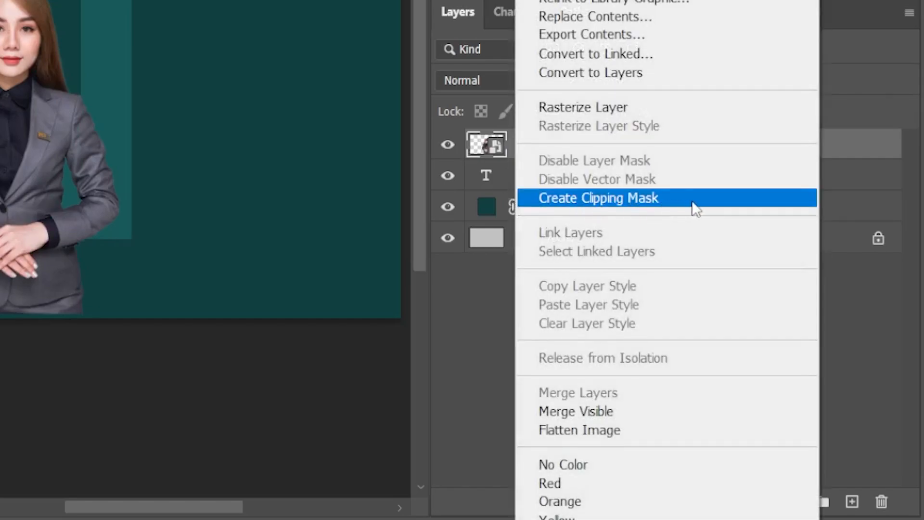
Step: Duplicate Subject and create a clipping mask on the original Subject layer
left_click(599, 198)
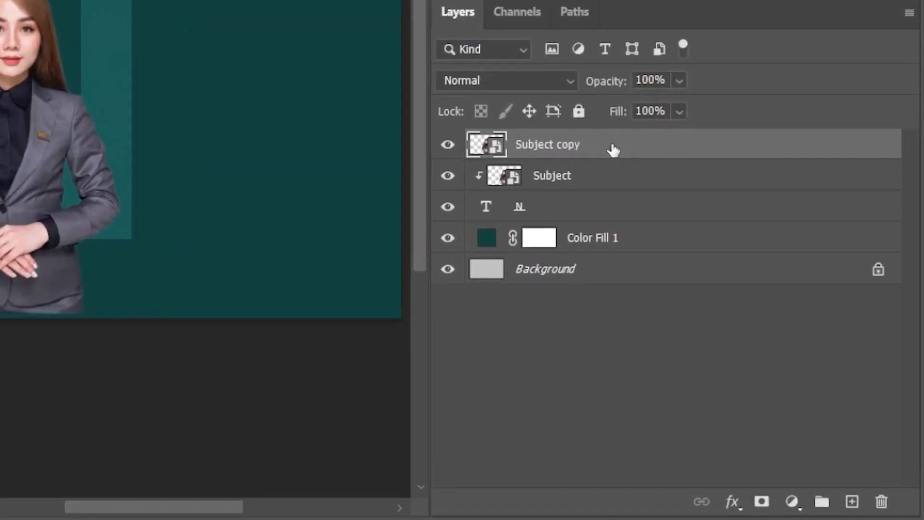
mouse_move(773, 412)
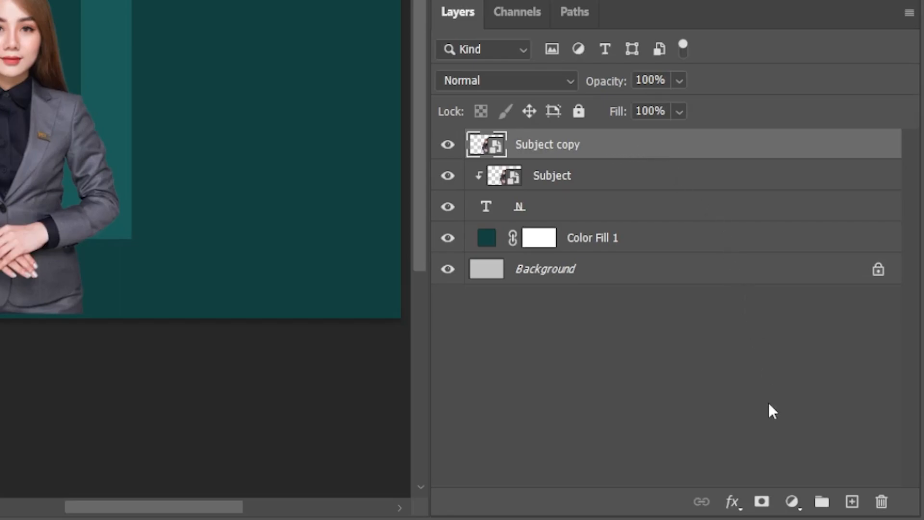
mouse_move(680, 152)
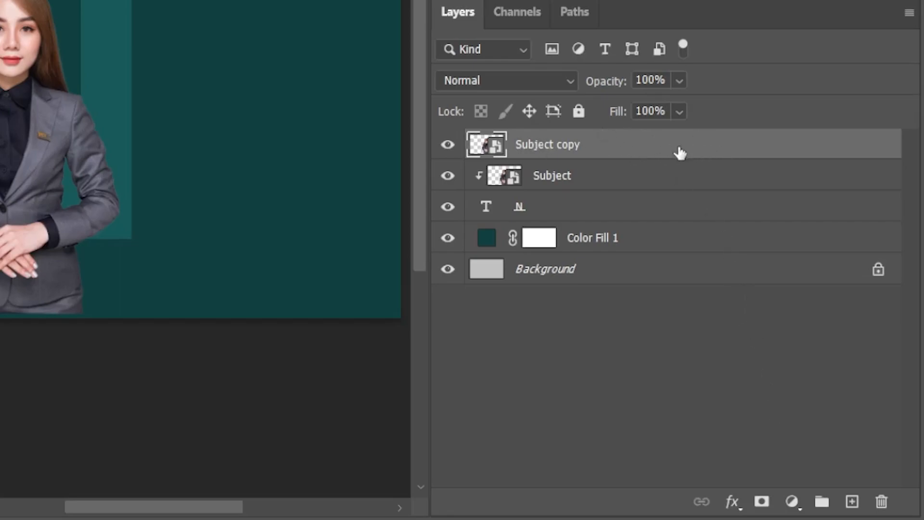
Step: Mask Subject copy, load the N letter's selection, and invert it
left_click(762, 502)
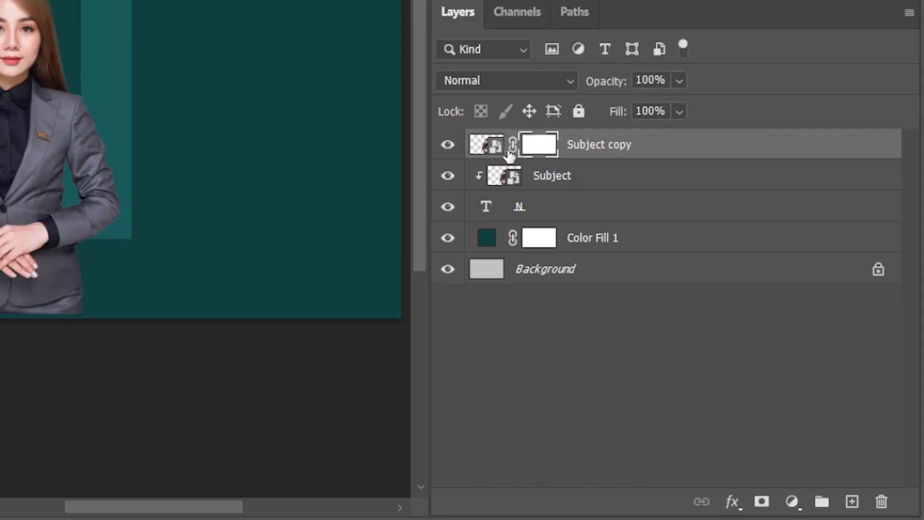
mouse_move(484, 212)
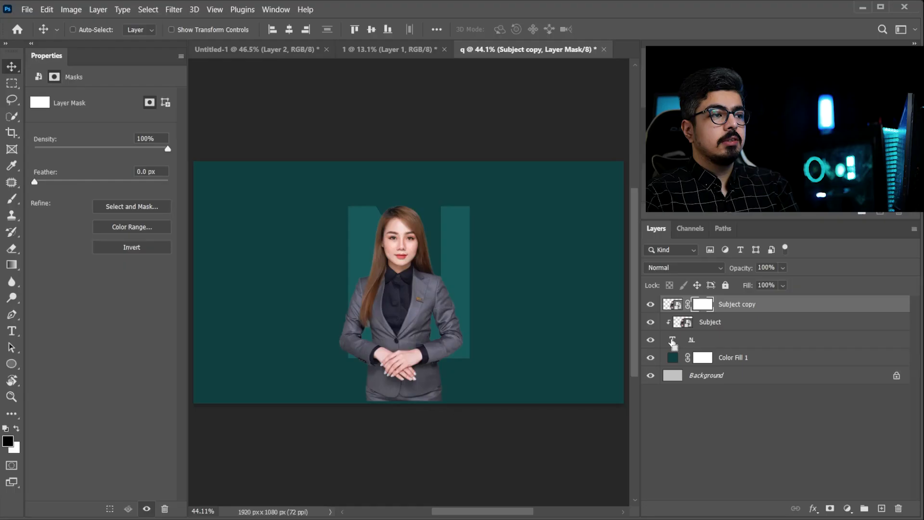
left_click(672, 340)
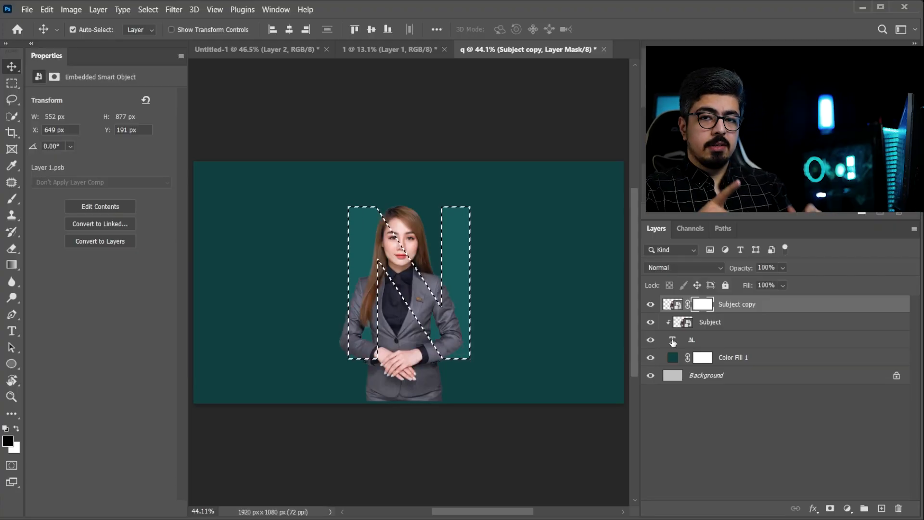
key("ctrl+shift+i")
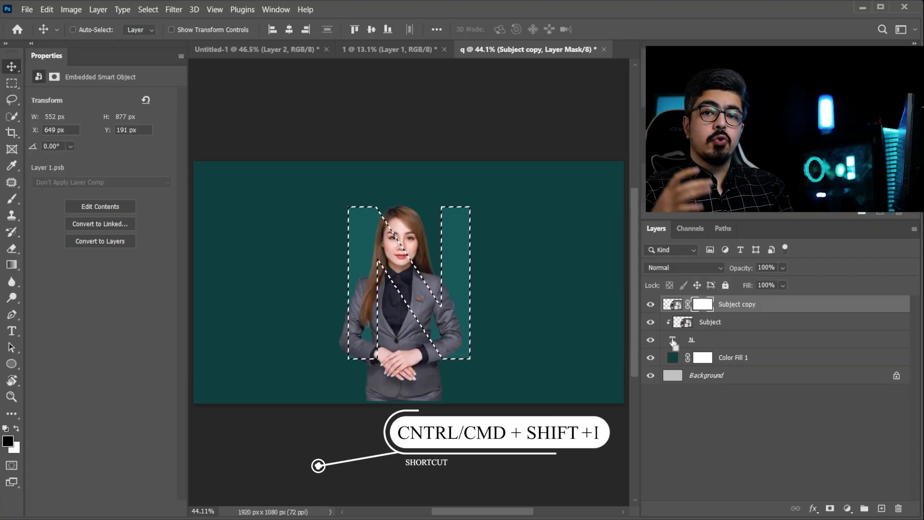
key("ctrl+shift+i")
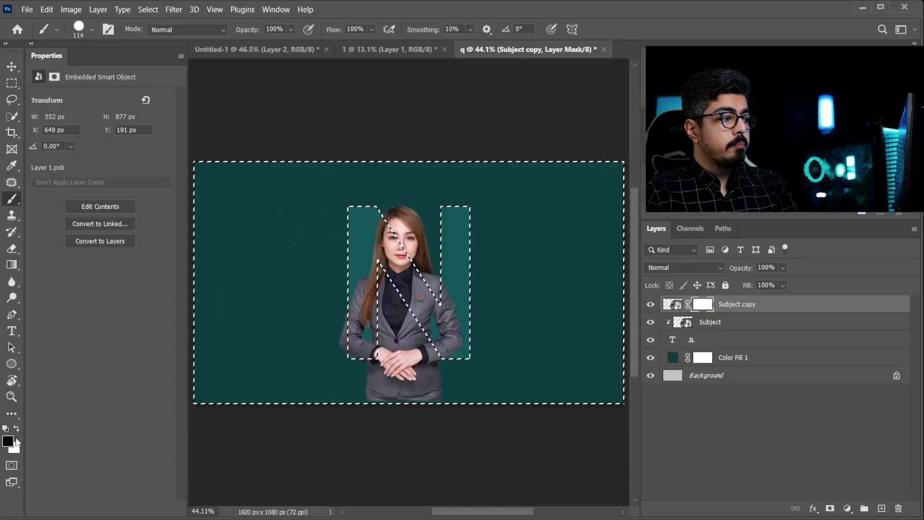
mouse_move(368, 411)
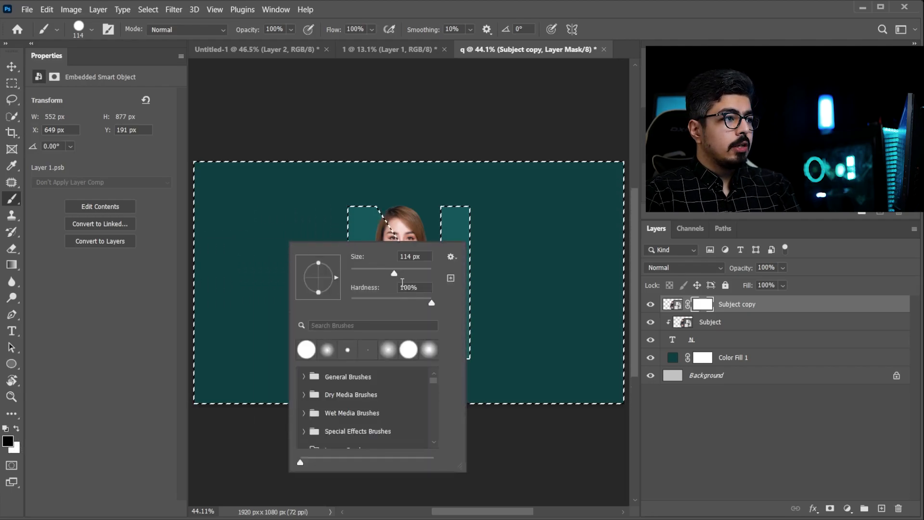
Step: Paint black on the Subject copy mask to hide the lower body outside the N
triple_click(413, 287)
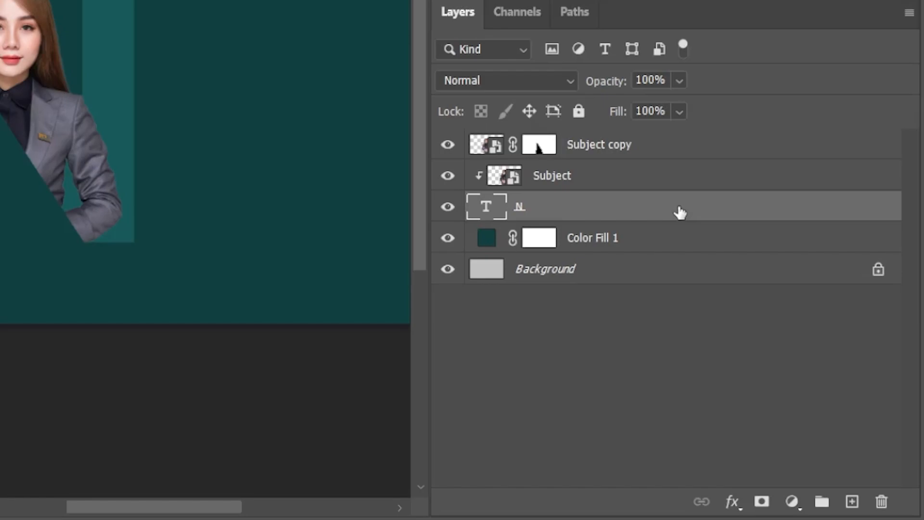
mouse_move(881, 204)
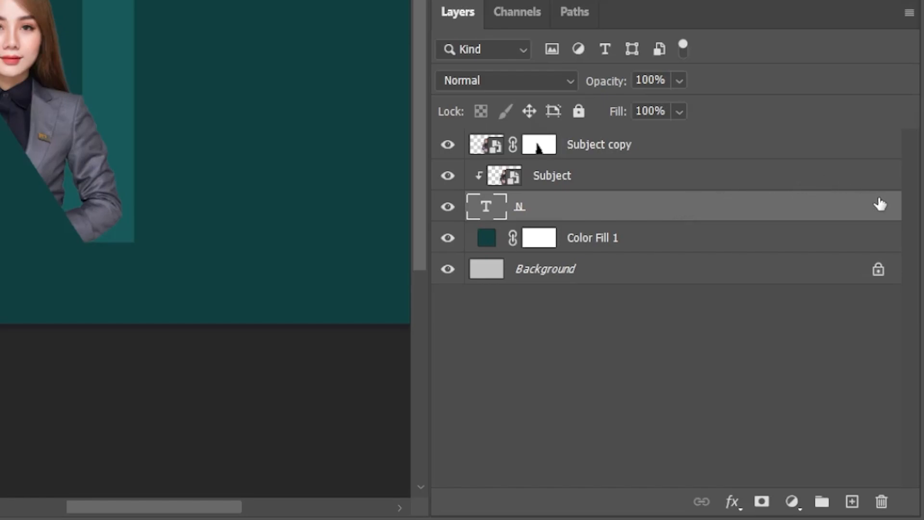
mouse_move(810, 232)
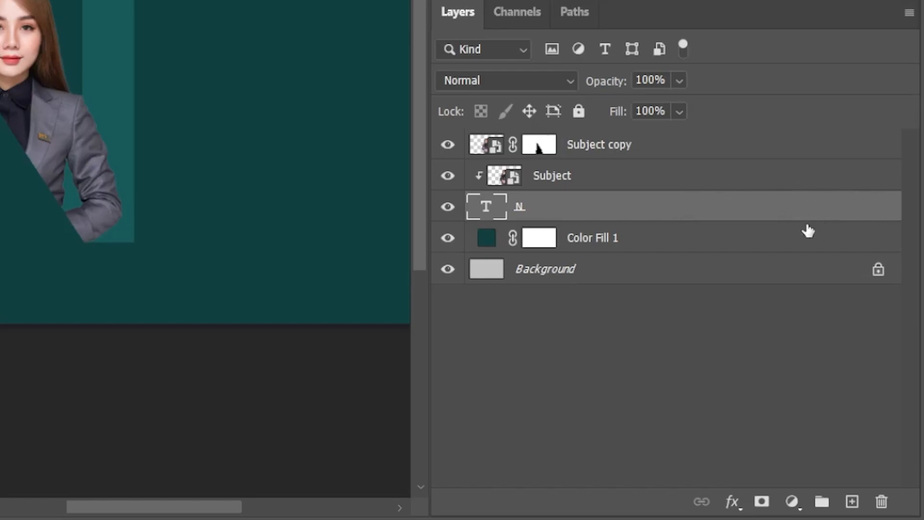
mouse_move(819, 214)
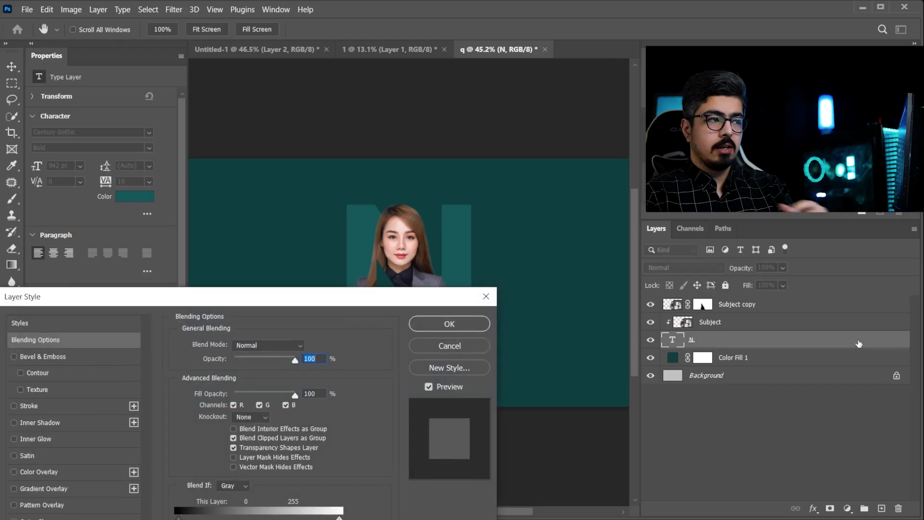
mouse_move(317, 303)
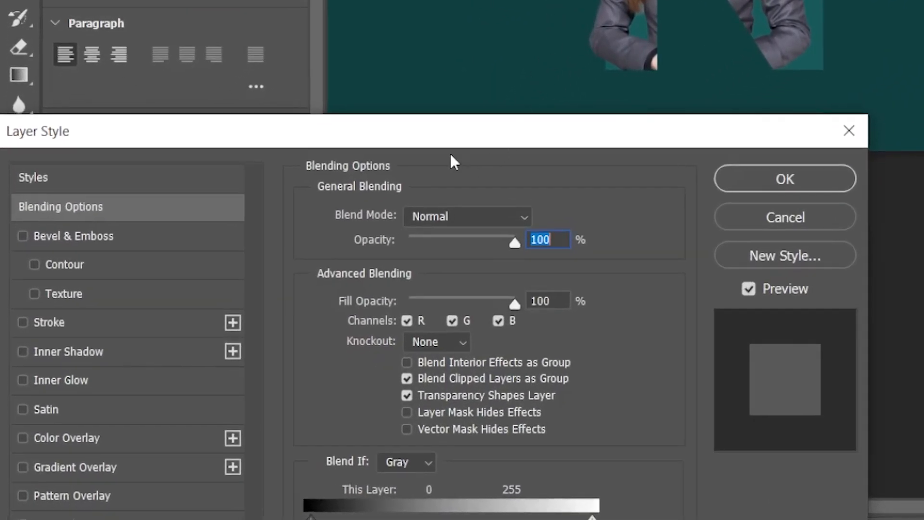
mouse_move(70, 336)
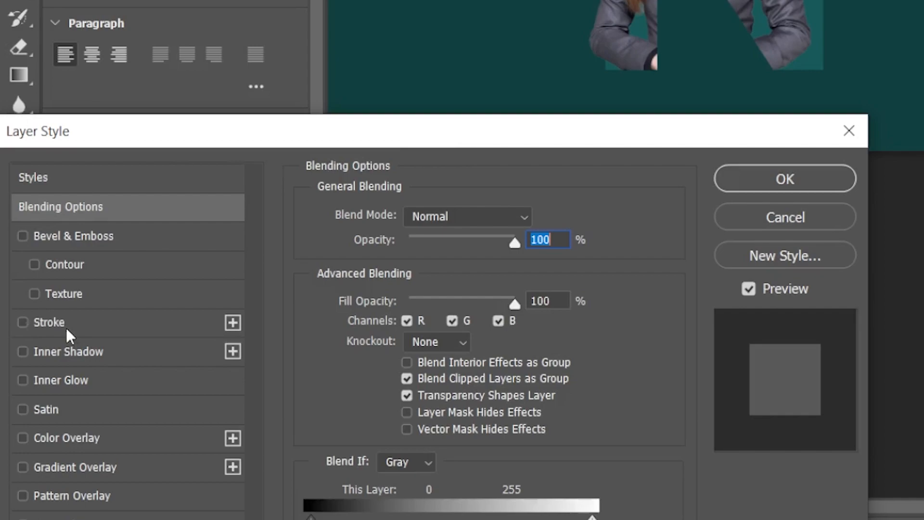
Step: Enable a 4 px Outside Stroke with Gradient fill on the N layer
left_click(23, 322)
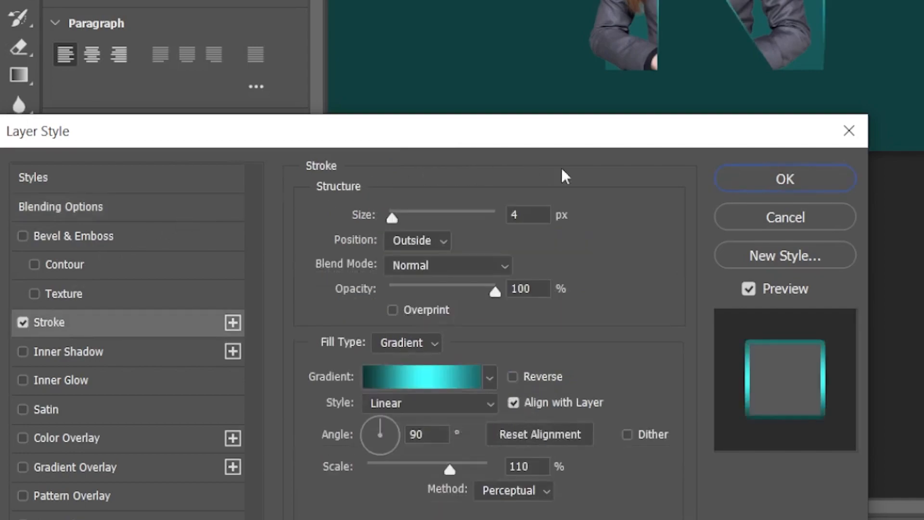
mouse_move(475, 156)
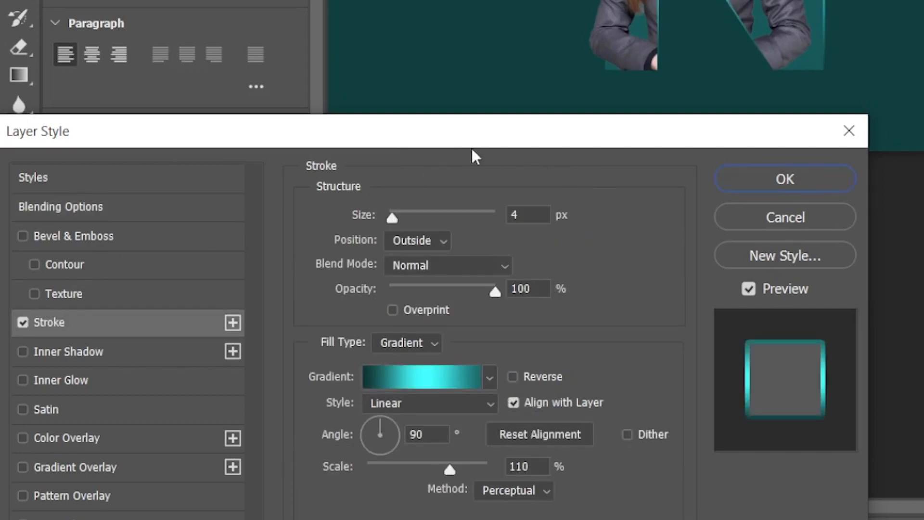
mouse_move(525, 244)
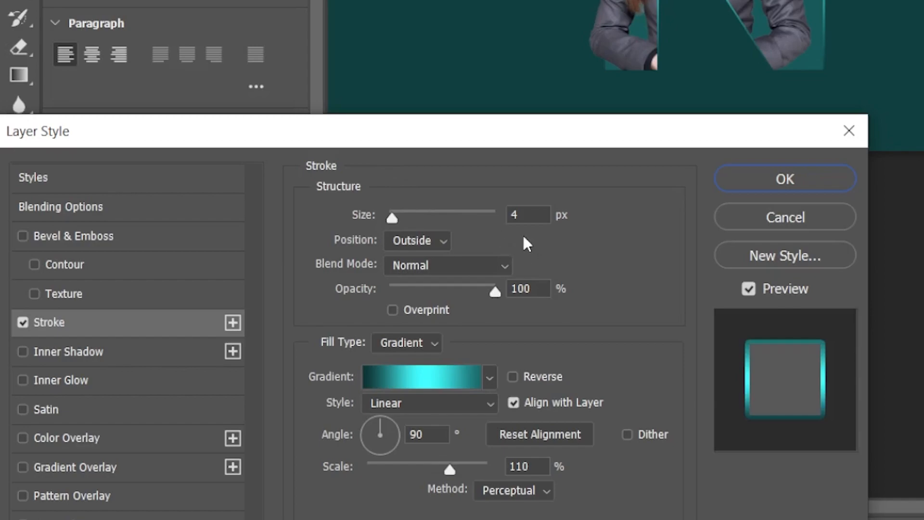
left_click(418, 240)
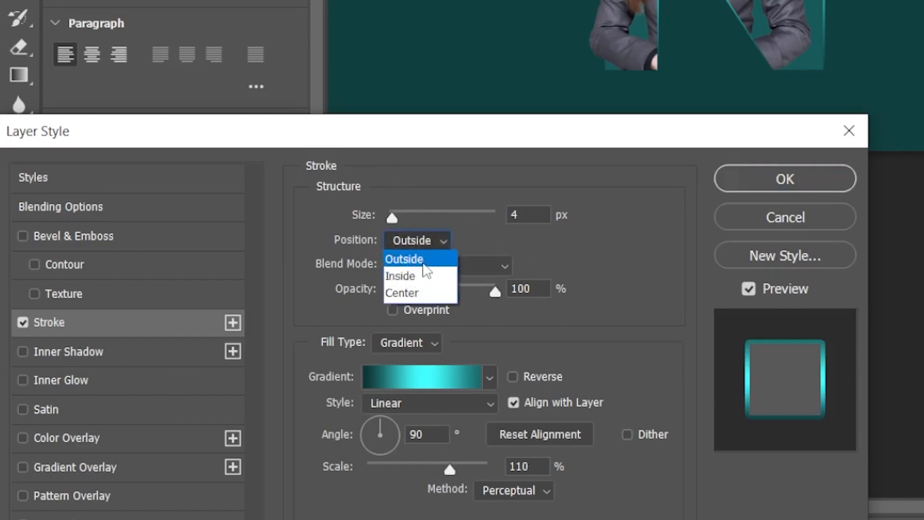
left_click(404, 259)
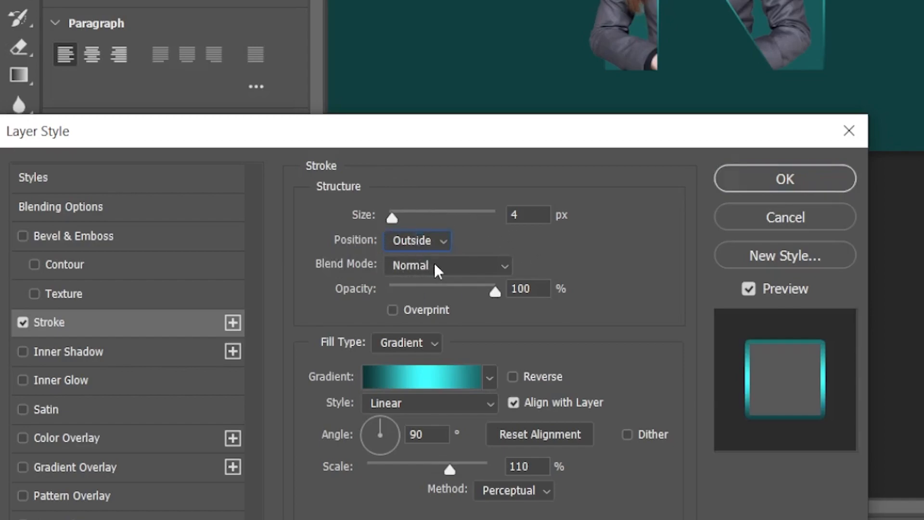
mouse_move(528, 318)
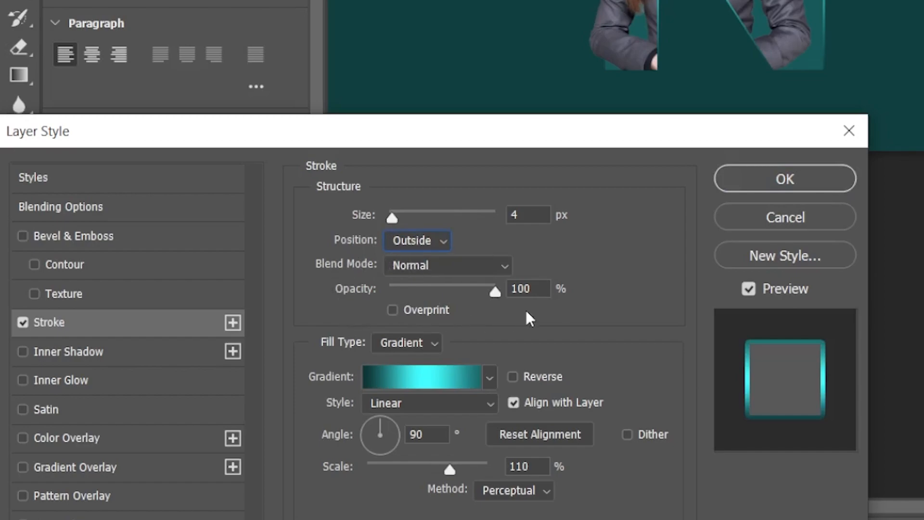
mouse_move(300, 322)
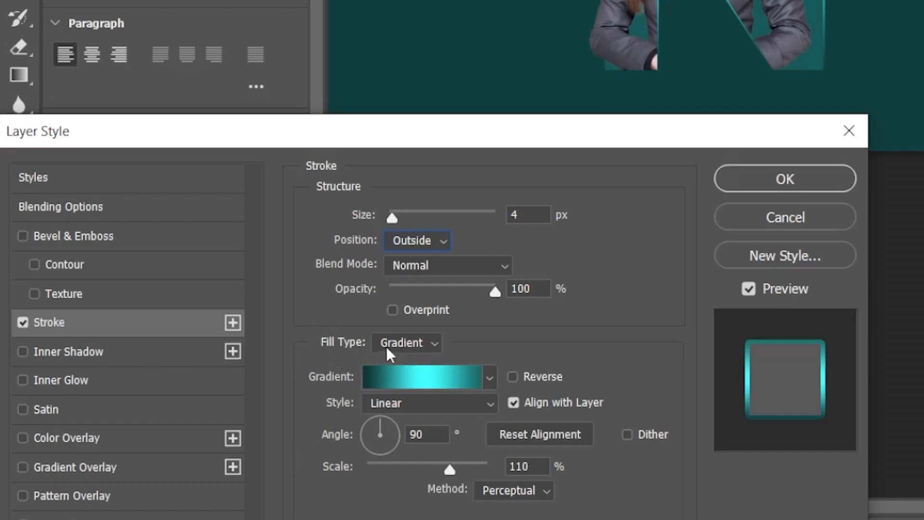
left_click(406, 342)
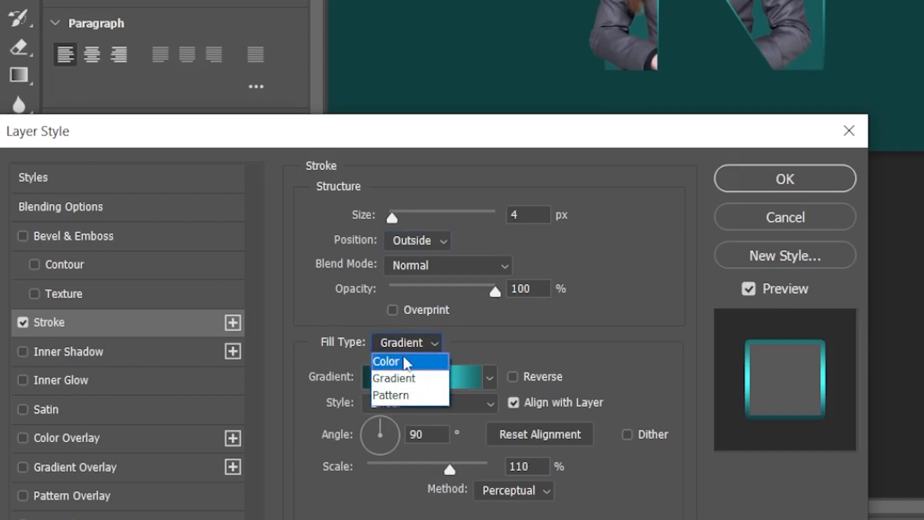
left_click(394, 378)
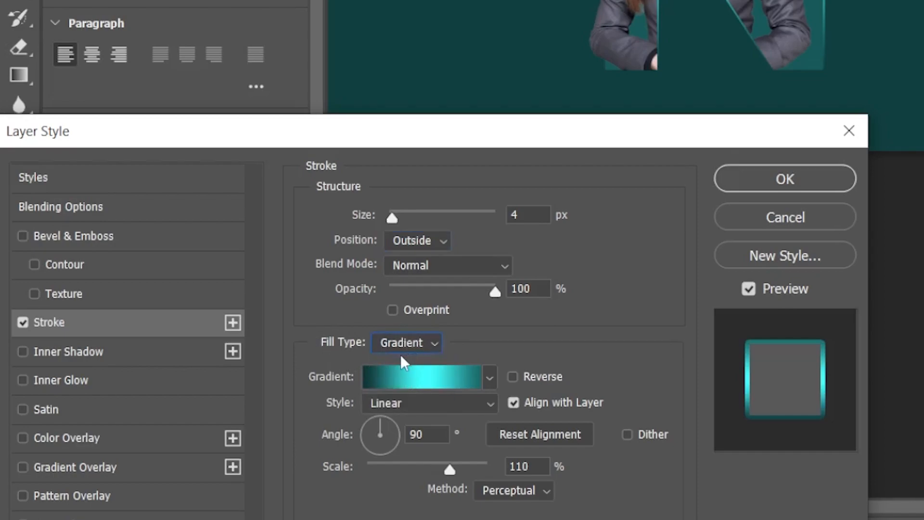
mouse_move(392, 382)
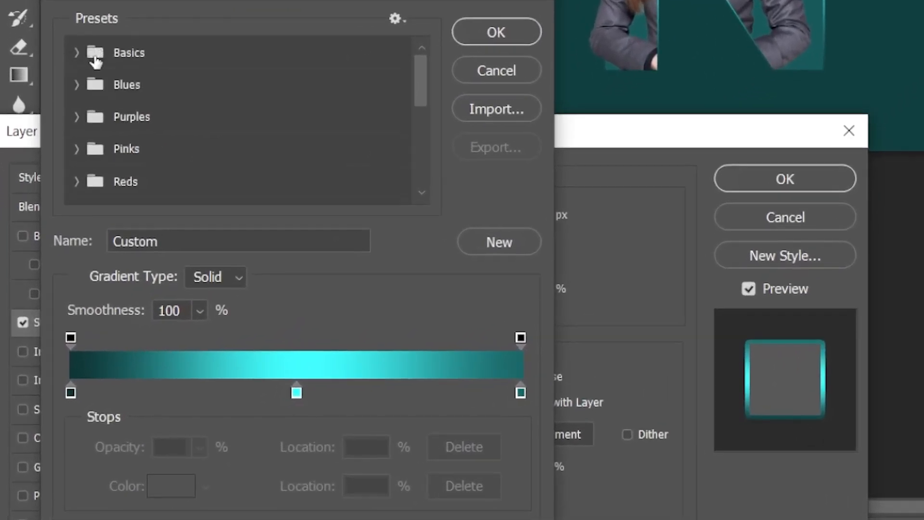
mouse_move(106, 112)
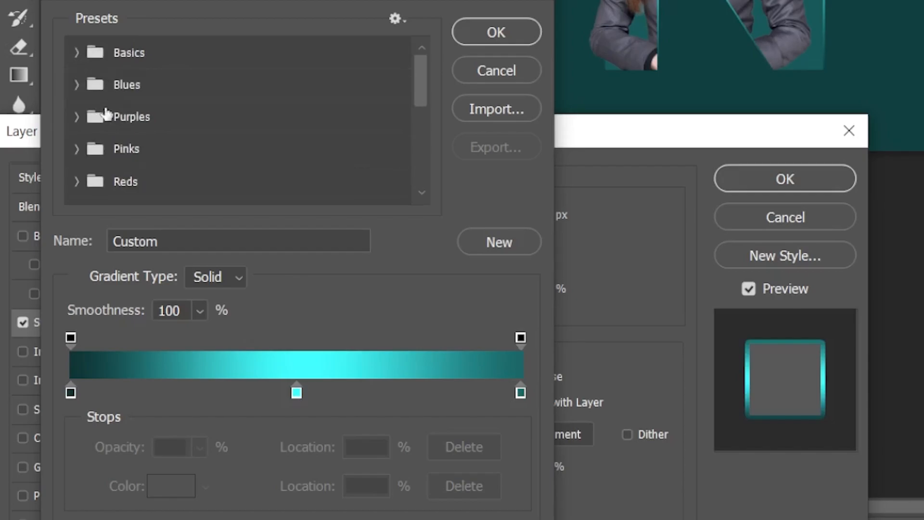
mouse_move(76, 393)
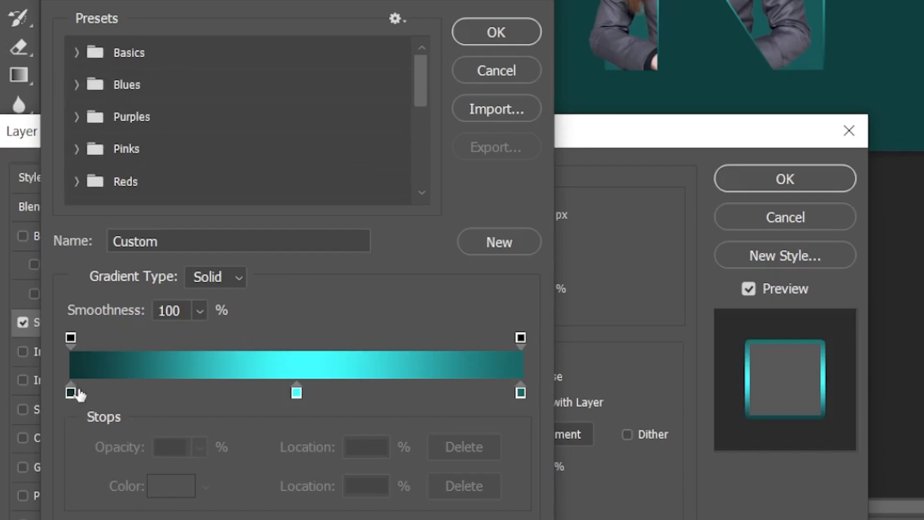
Step: Set the stroke gradient's left stop to dark teal #0e3434 and right stop to #1a6666, then accept
left_click(71, 391)
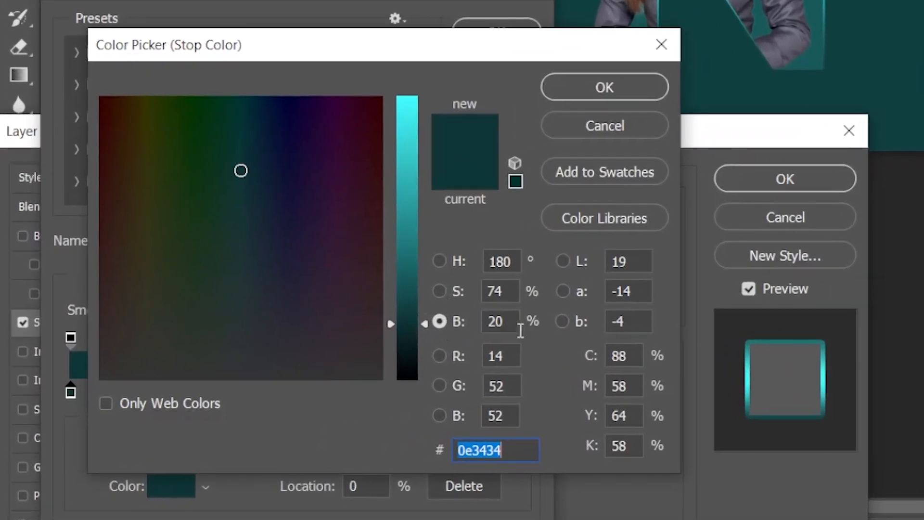
left_click(439, 261)
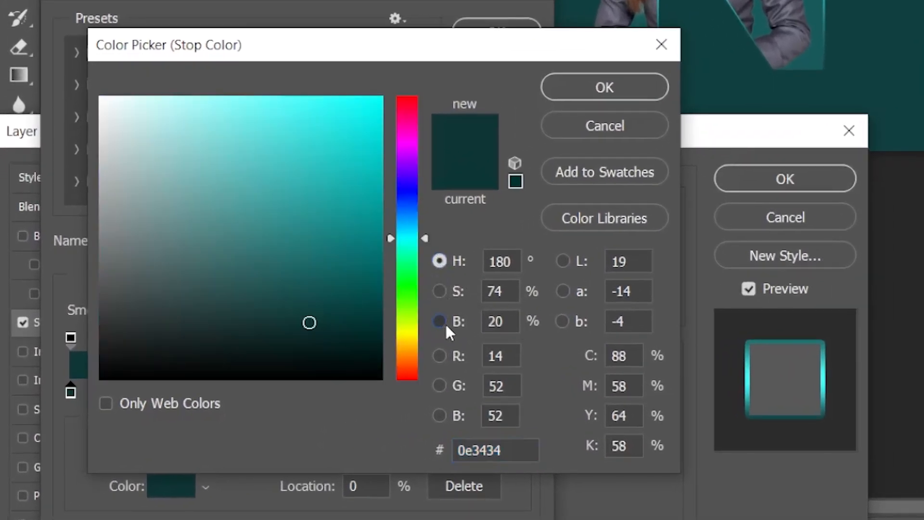
left_click(440, 321)
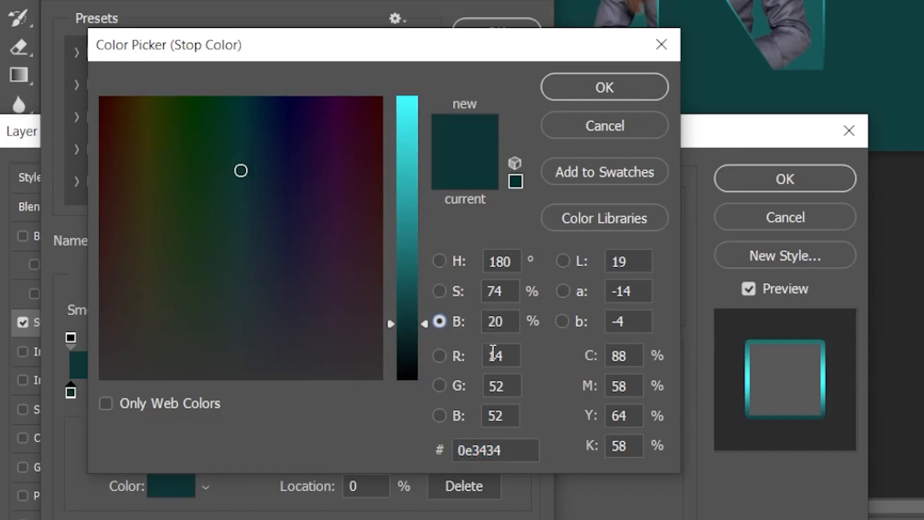
left_click(604, 87)
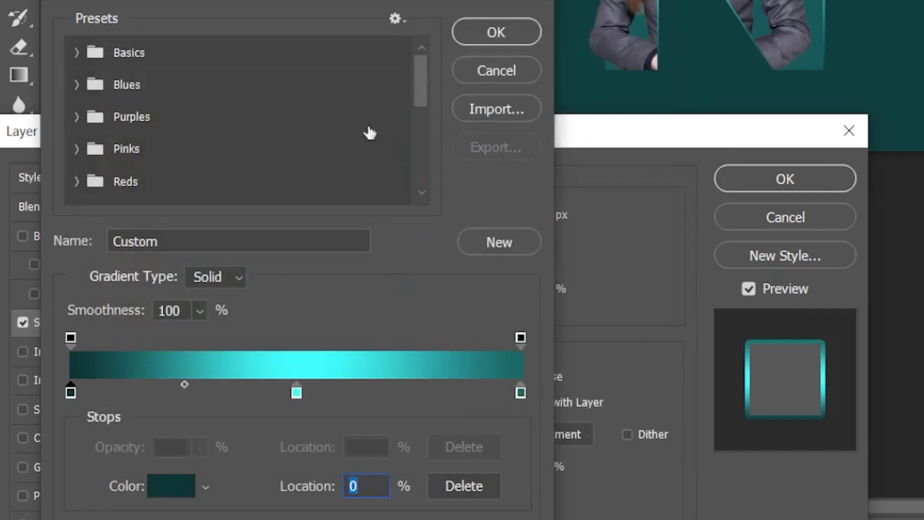
left_click(171, 486)
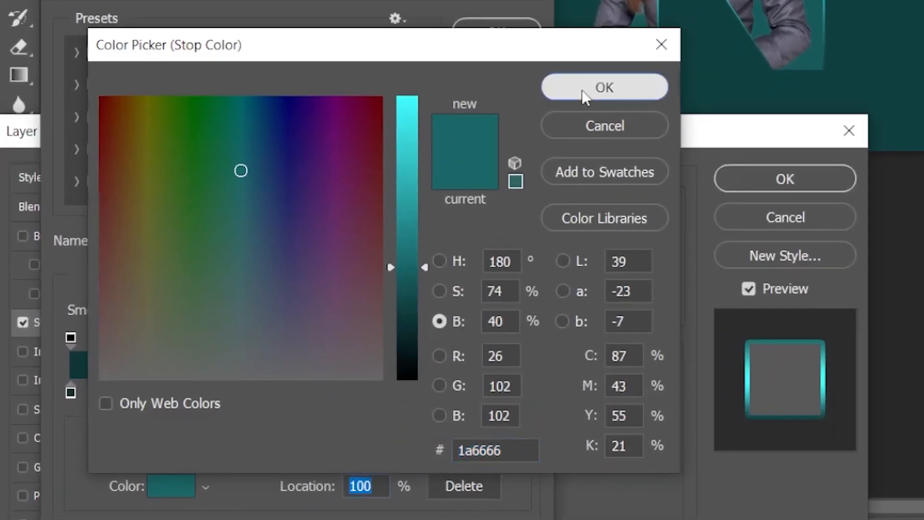
left_click(604, 87)
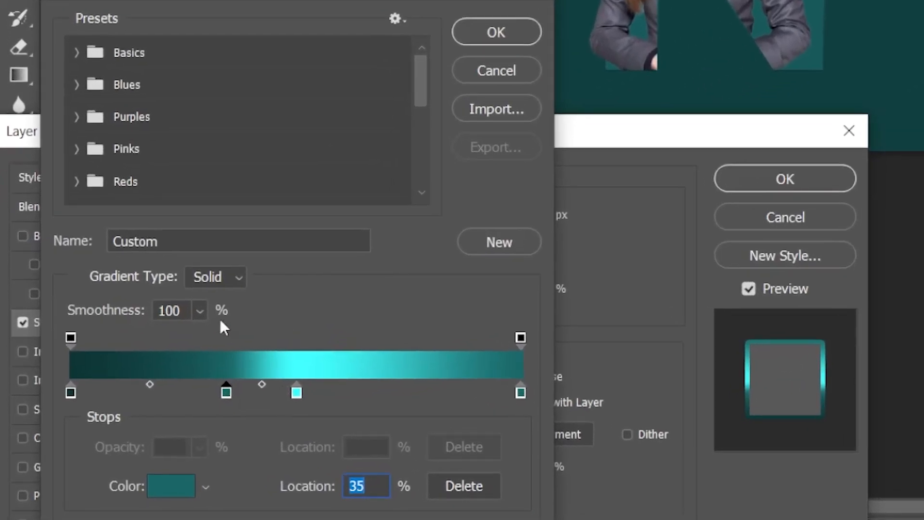
mouse_move(236, 387)
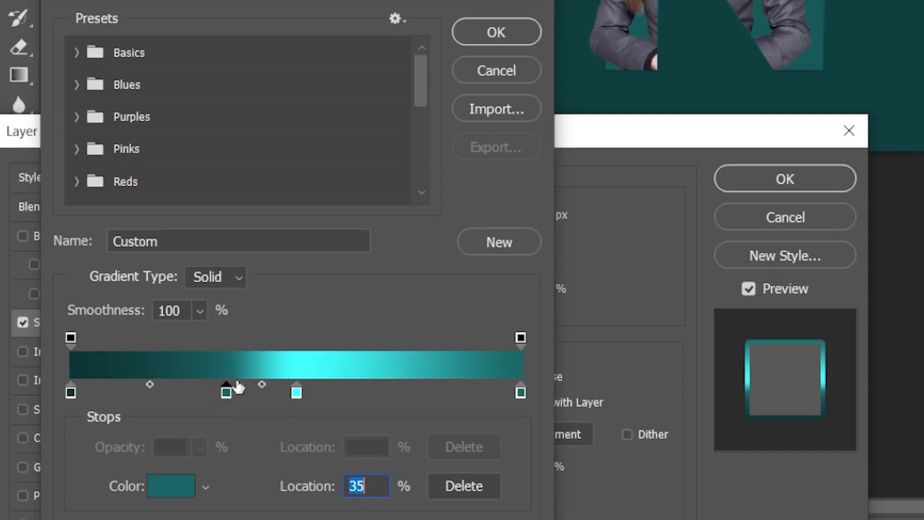
mouse_move(372, 485)
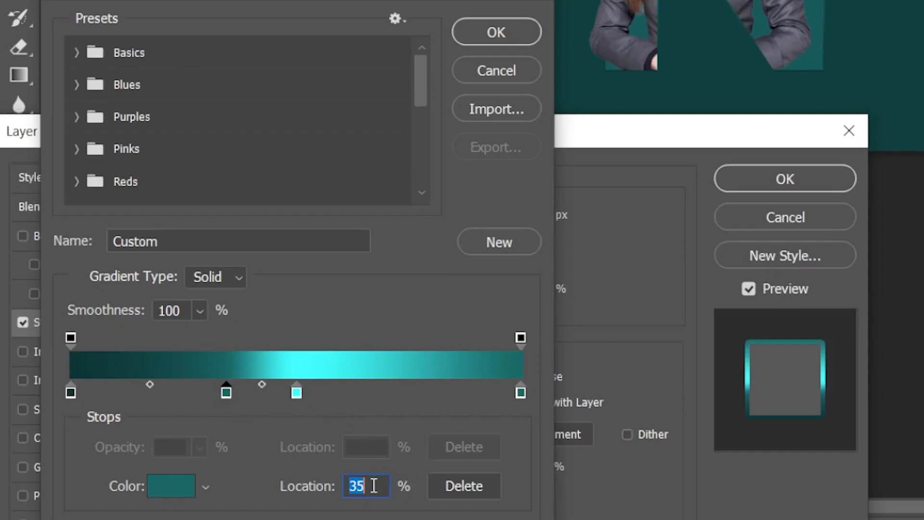
type("-5")
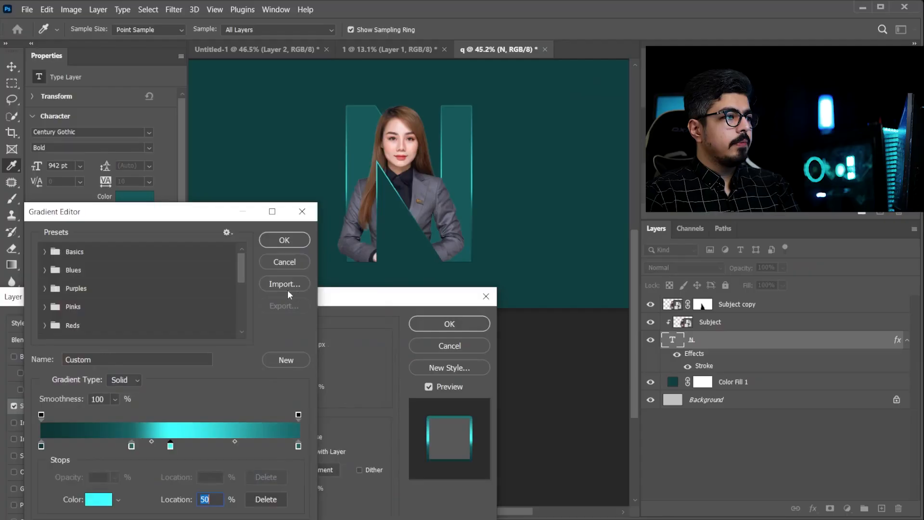
left_click(284, 240)
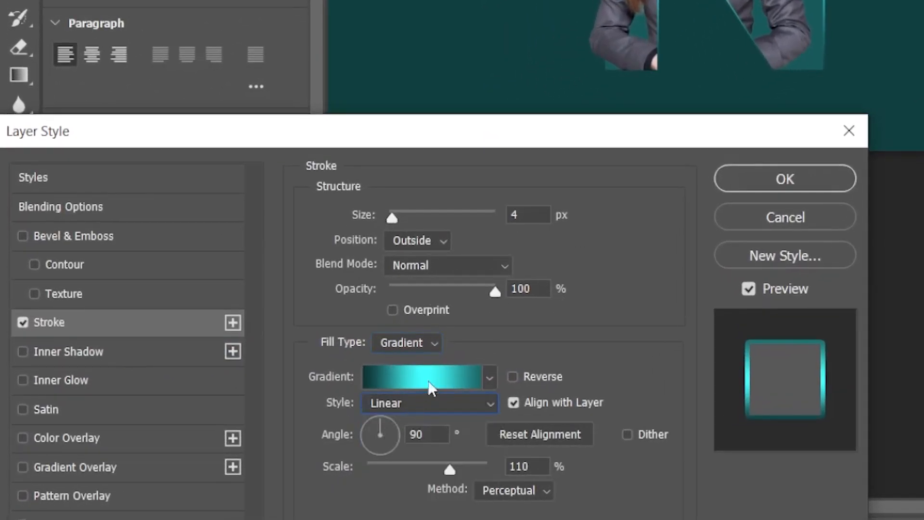
mouse_move(362, 484)
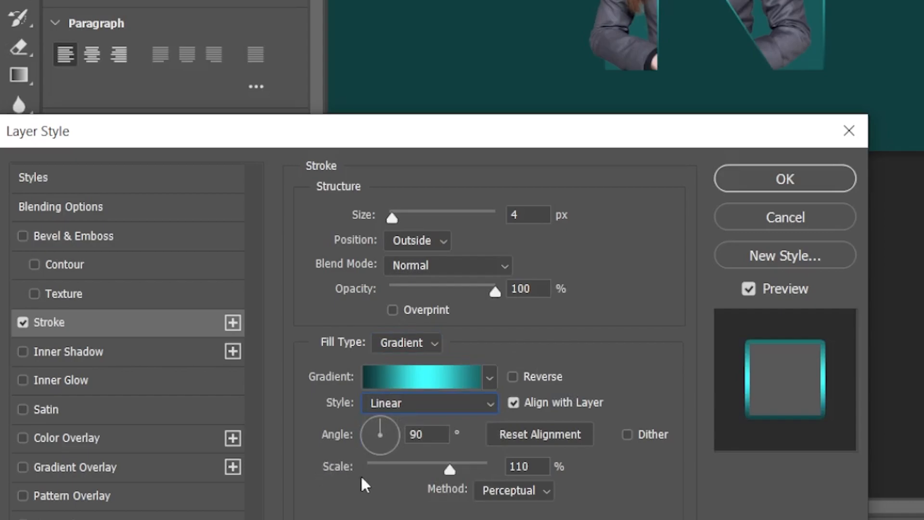
mouse_move(624, 492)
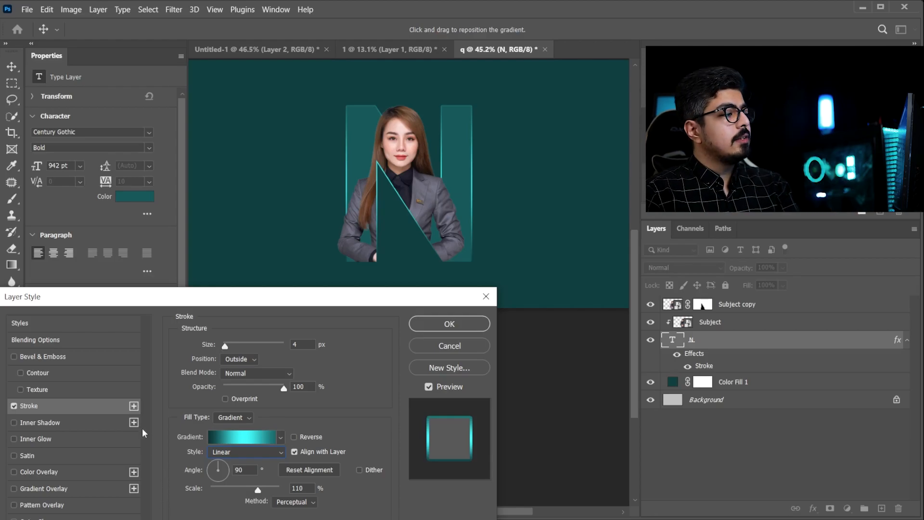
mouse_move(7, 398)
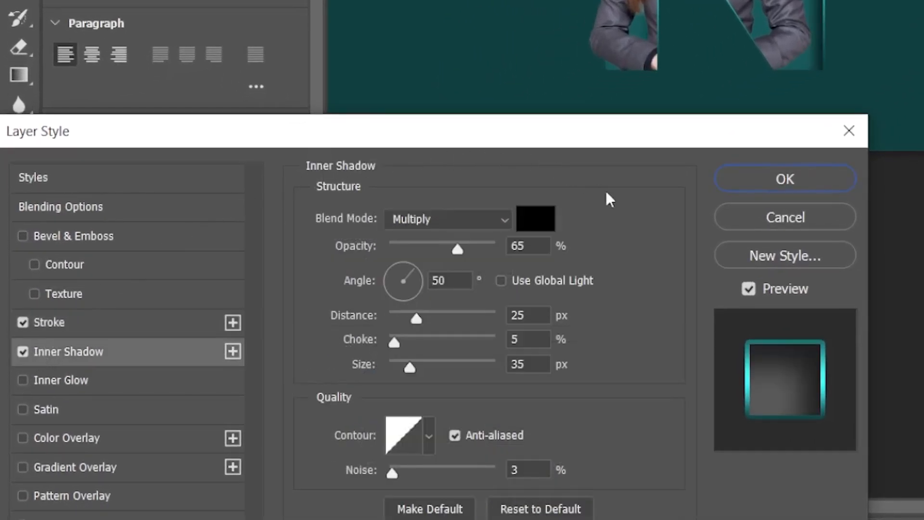
mouse_move(651, 250)
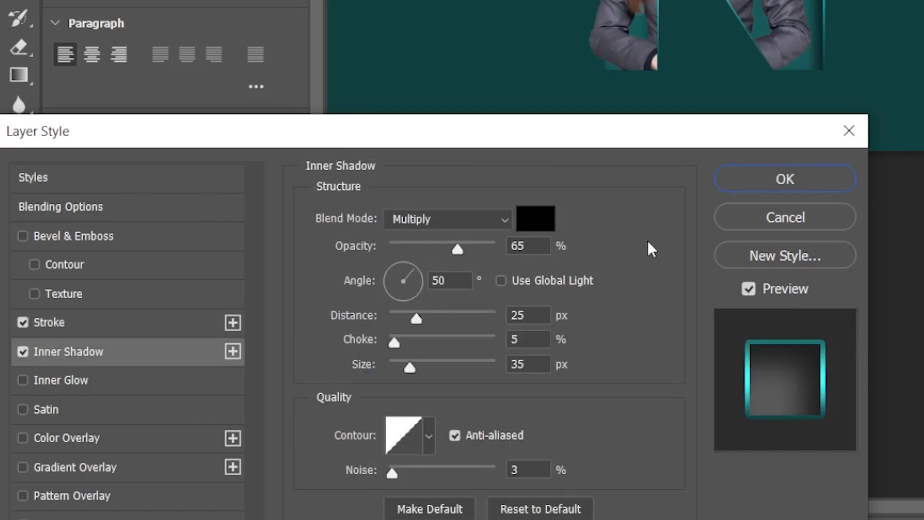
Step: Apply a Multiply inner shadow: 65% opacity, 50°, distance 25, choke 5%, size 35, noise 3%
left_click(447, 218)
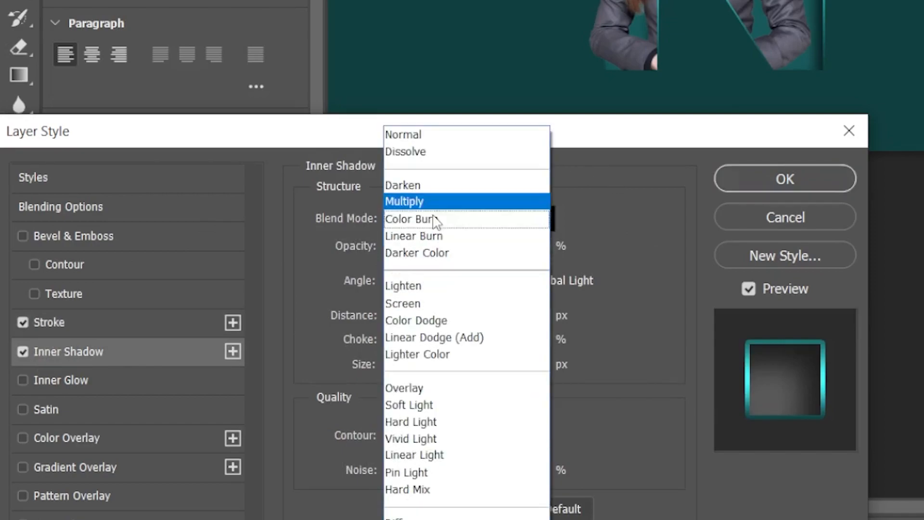
left_click(404, 201)
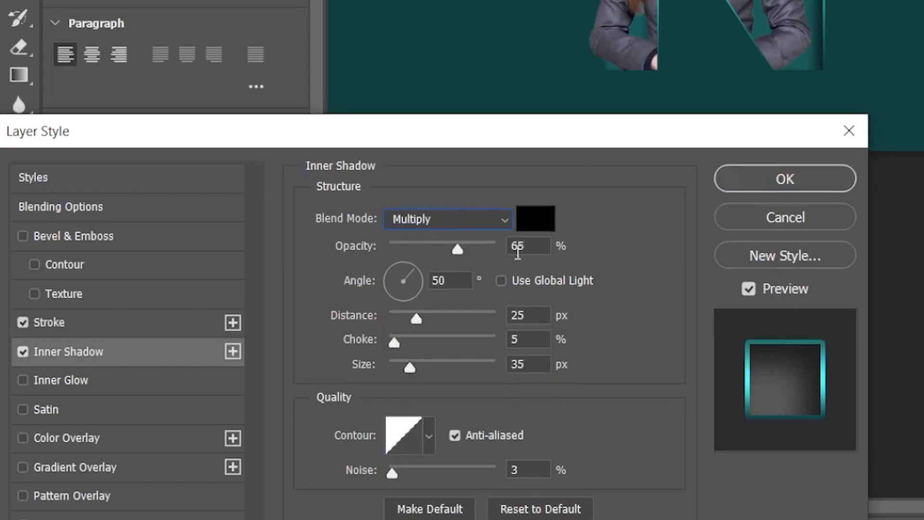
mouse_move(581, 247)
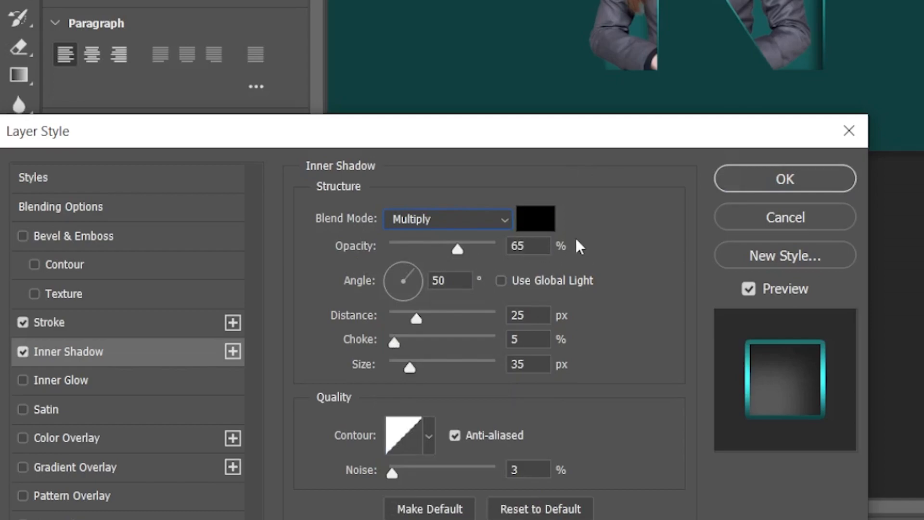
mouse_move(449, 304)
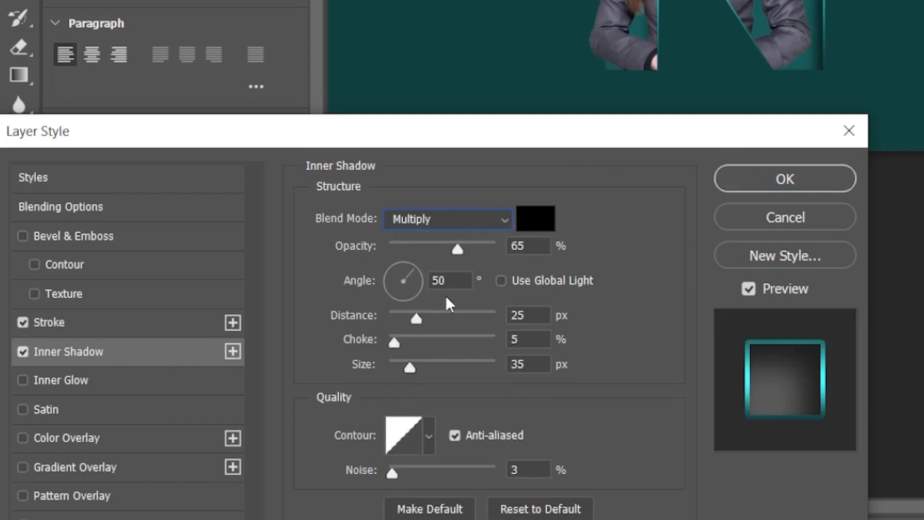
mouse_move(409, 331)
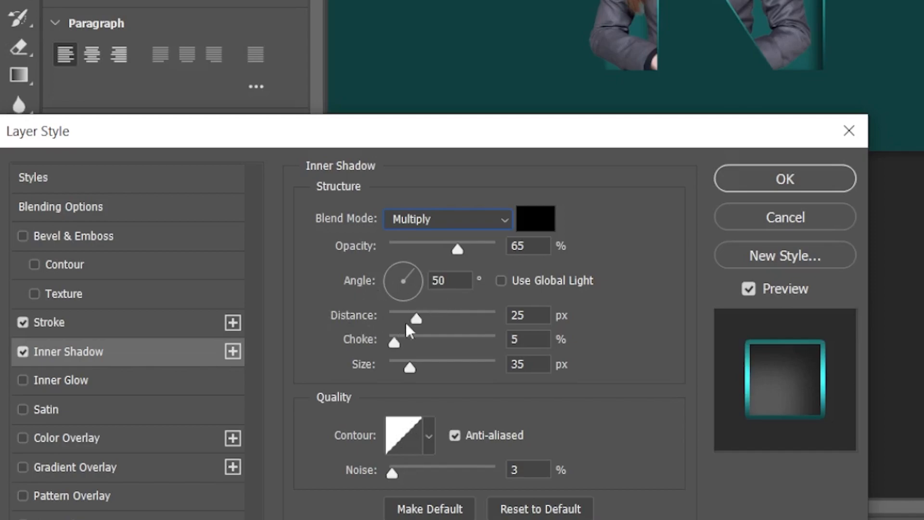
mouse_move(354, 345)
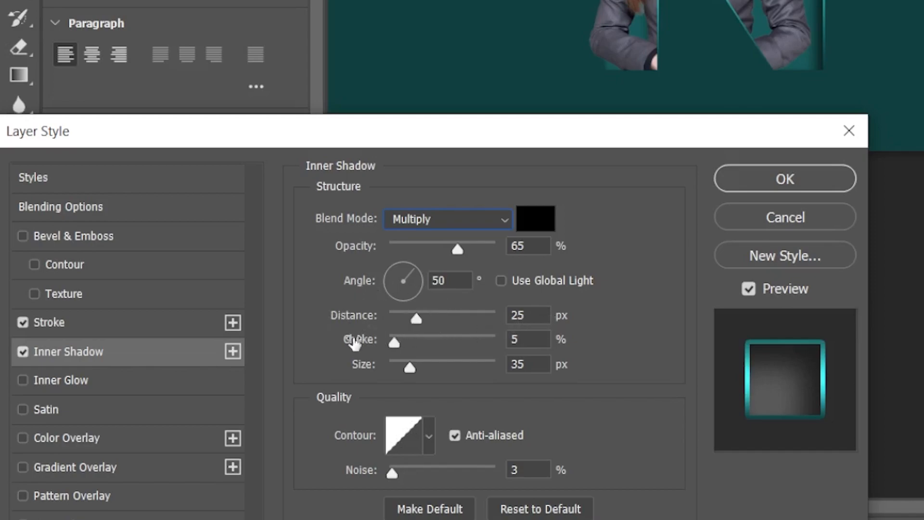
mouse_move(501, 327)
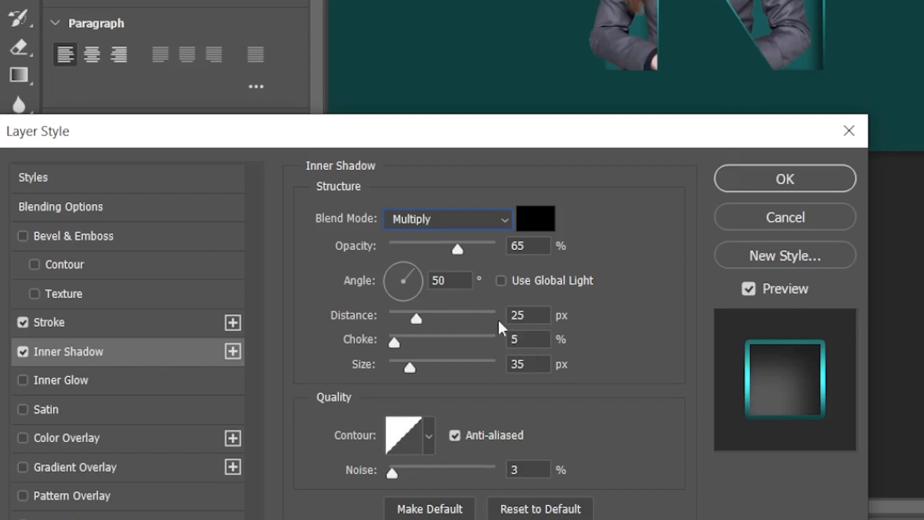
mouse_move(384, 405)
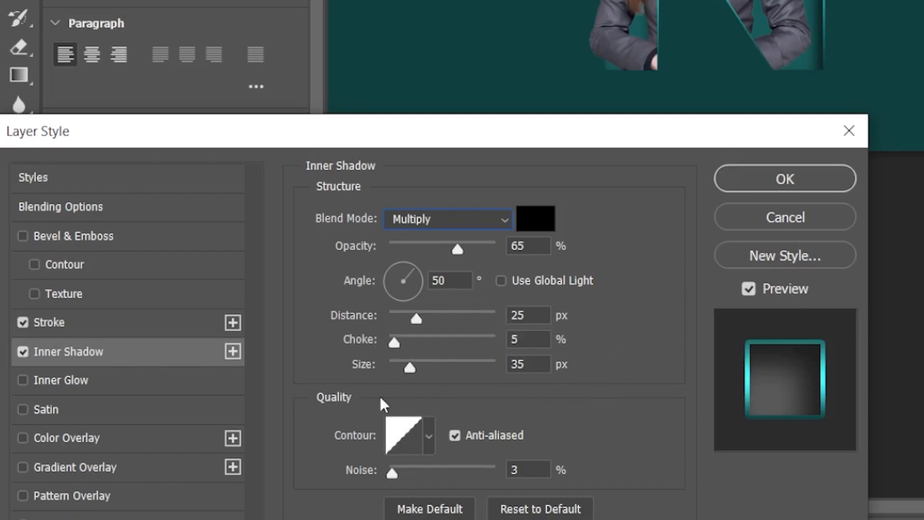
mouse_move(377, 490)
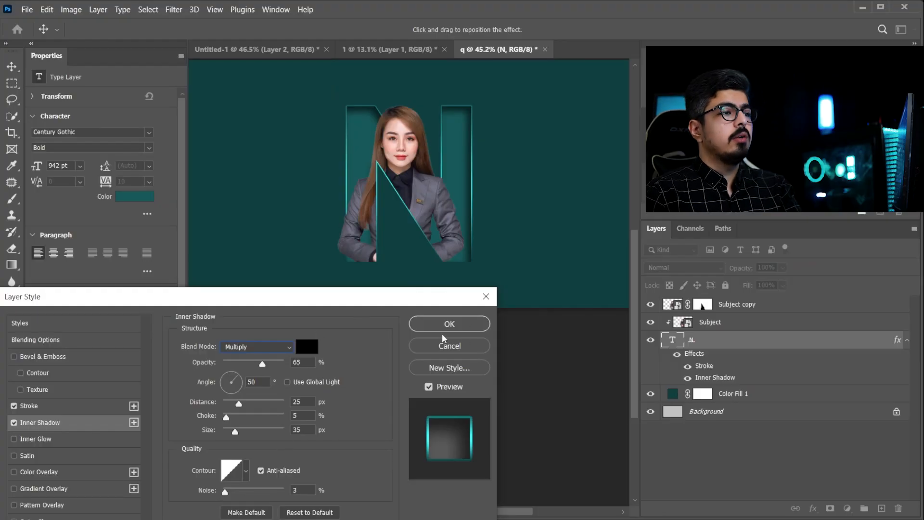
left_click(449, 324)
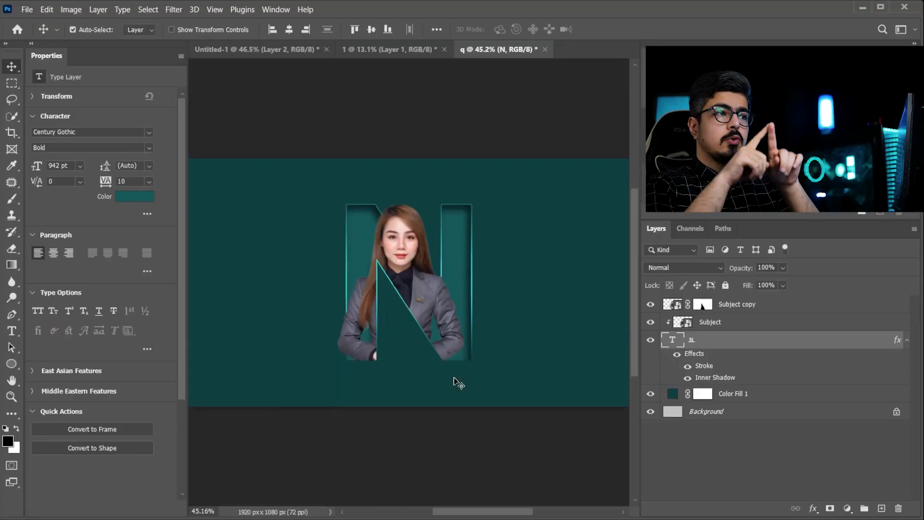
mouse_move(539, 316)
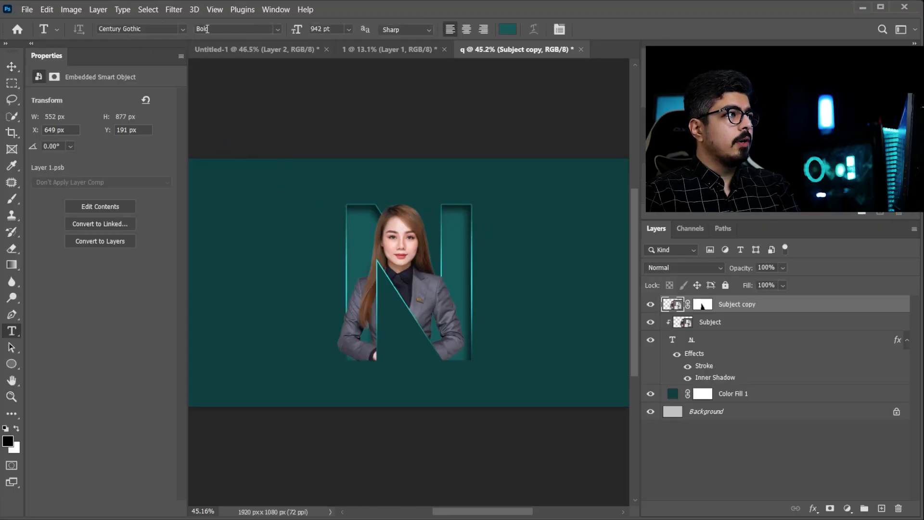
Step: Set the text size to 72 pt and type 'Your name' at the top left
left_click(347, 29)
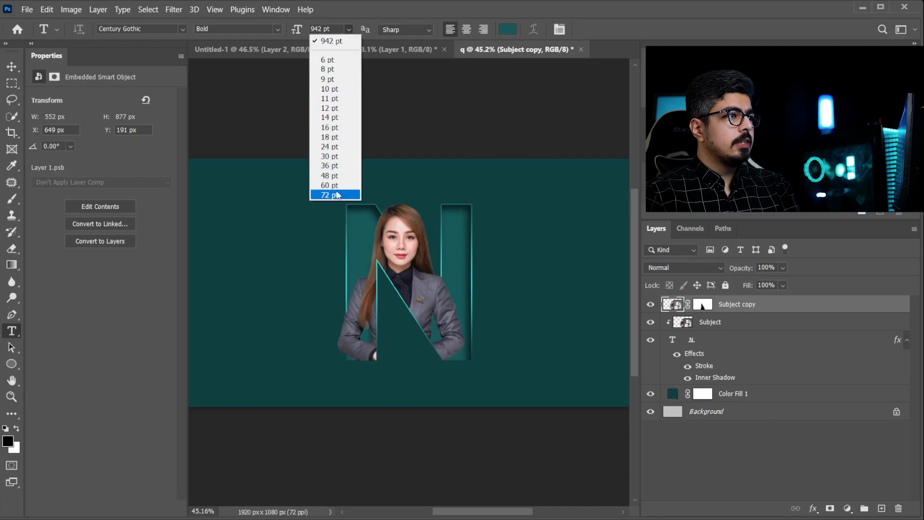
left_click(330, 194)
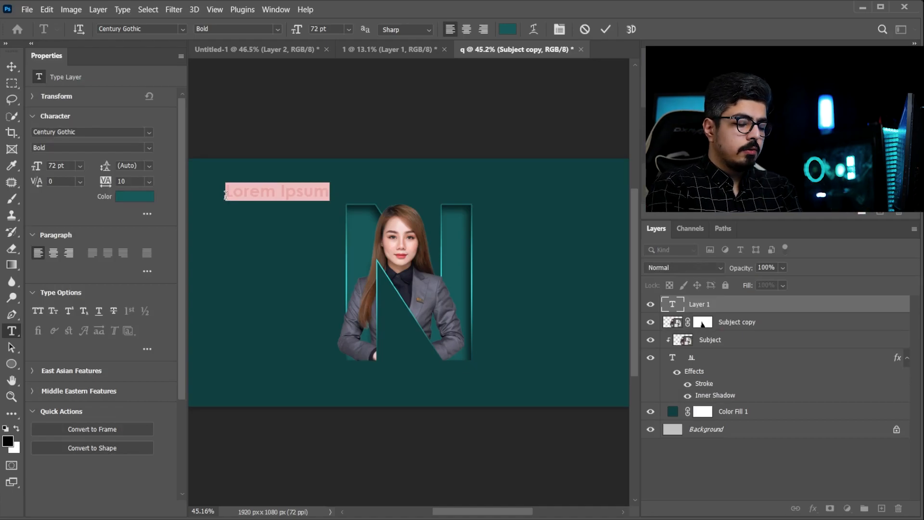
type("Your name")
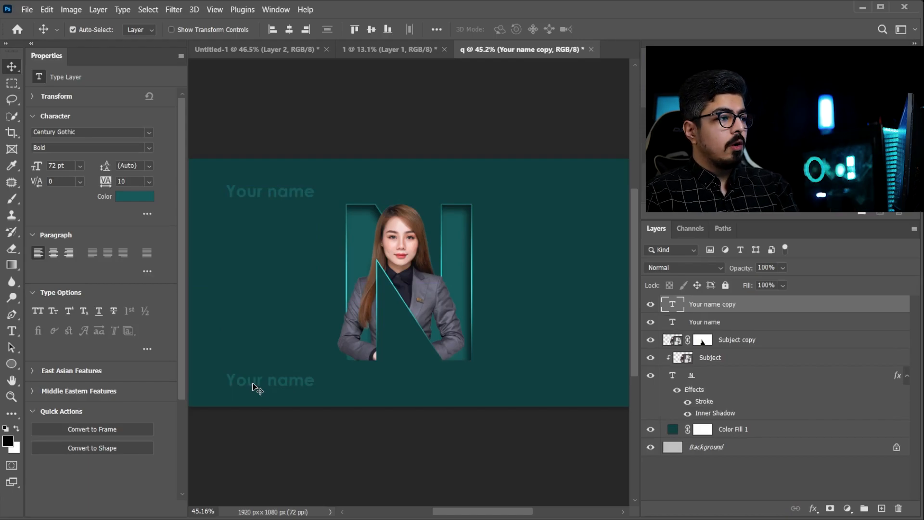
mouse_move(267, 373)
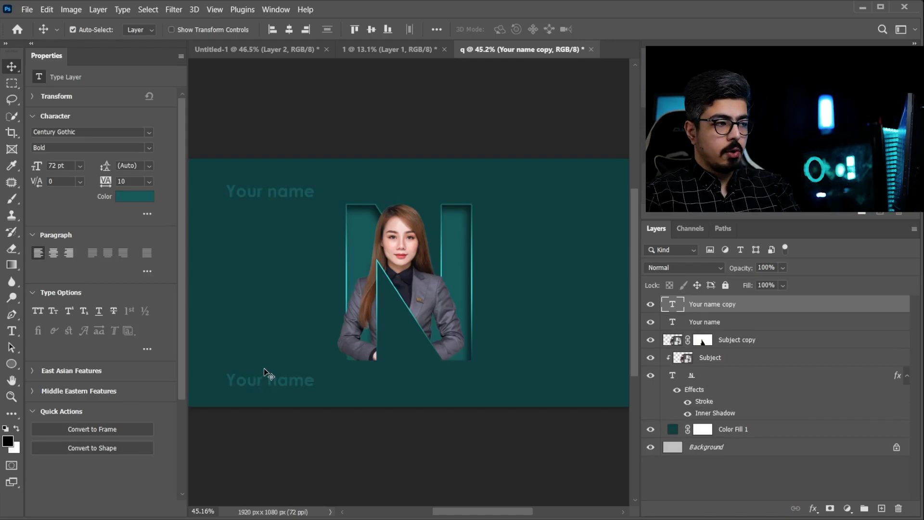